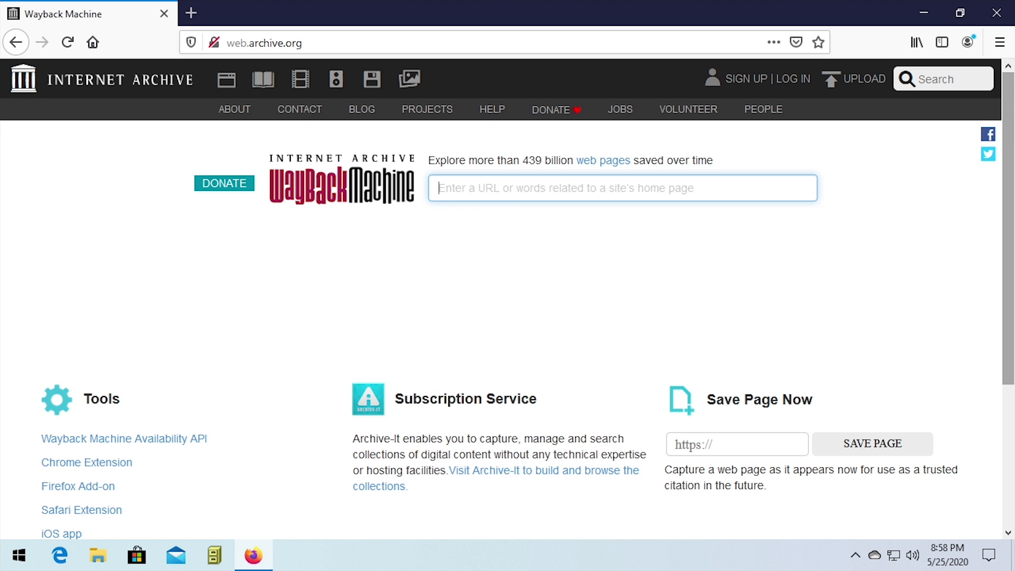
Step: Search the Wayback Machine for apple.com to list its 127,767 captures since 1996
{"action": "left_click", "coordinate": [438, 188]}
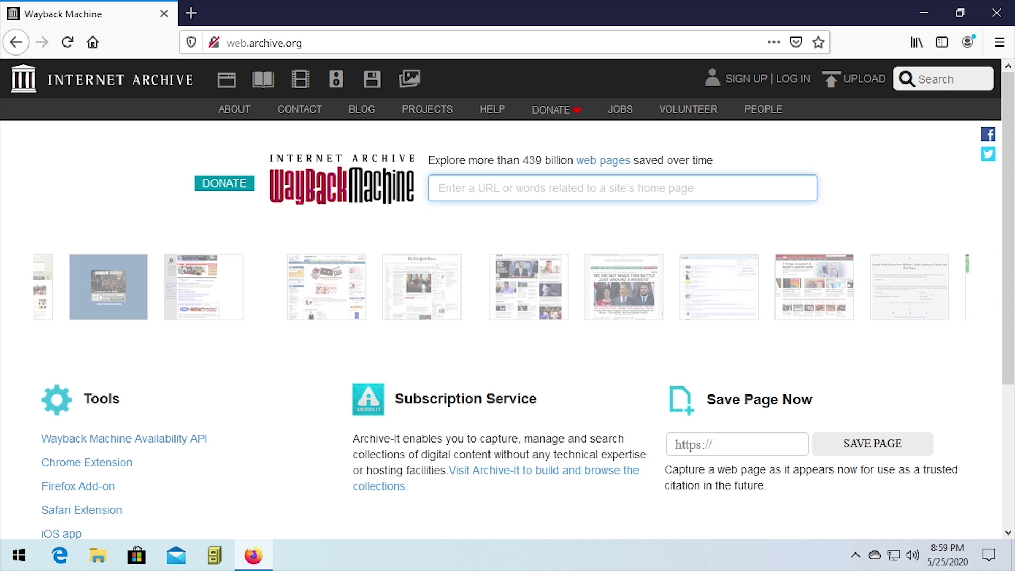
{"action": "type", "text": "applec"}
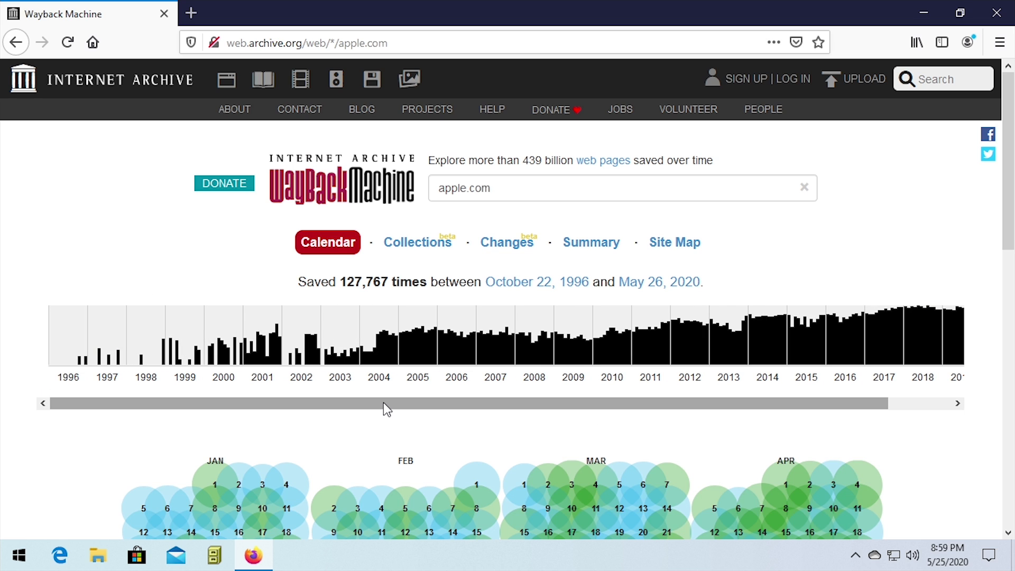
Step: From the 1996 calendar, load the October 22, 1996 10:54:58 snapshot of apple.com
{"action": "left_click", "coordinate": [68, 333]}
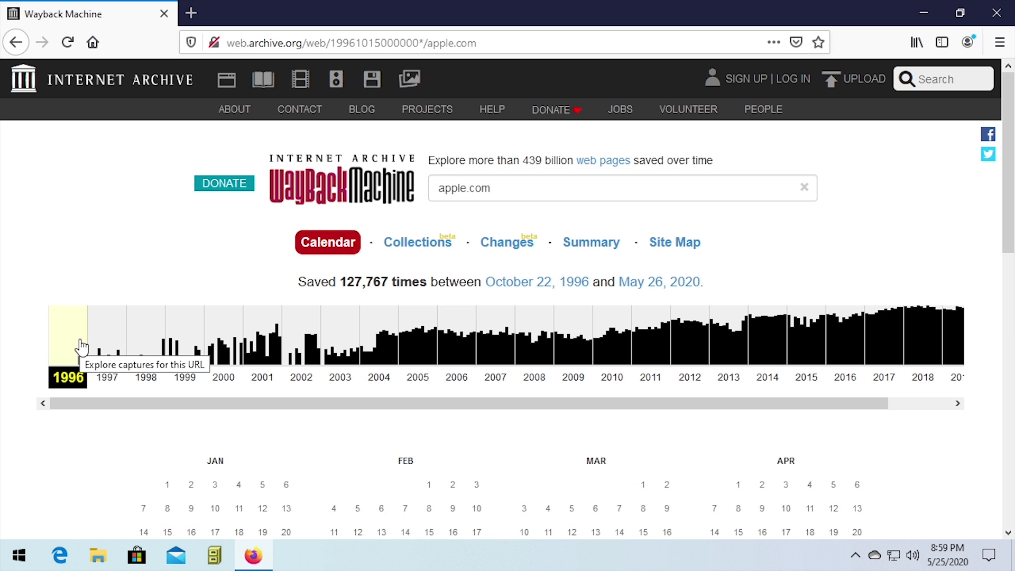
{"action": "scroll", "scroll_direction": "down", "scroll_amount": 3}
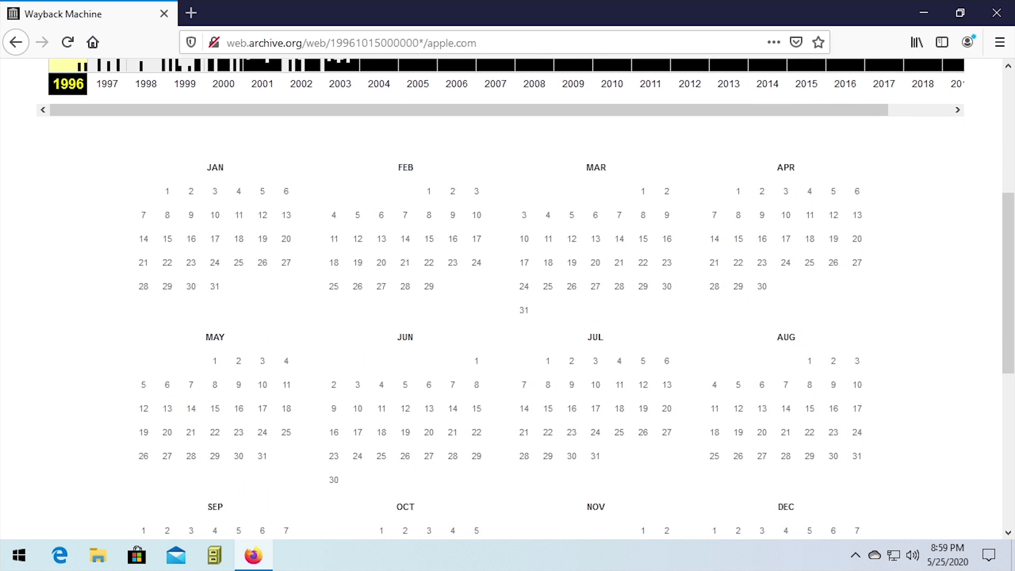
{"action": "scroll", "scroll_direction": "down", "scroll_amount": 3}
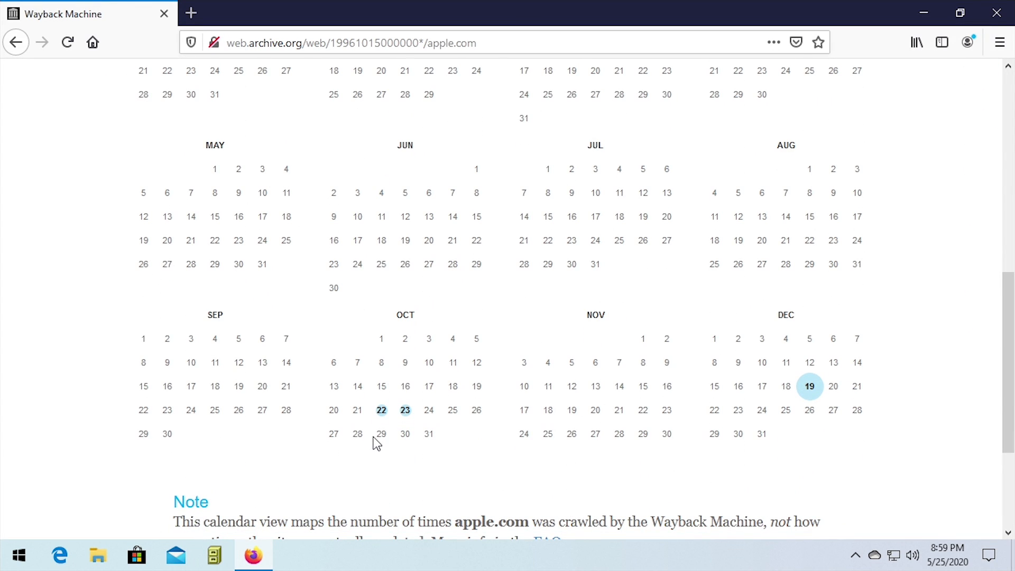
{"action": "mouse_move", "coordinate": [381, 410]}
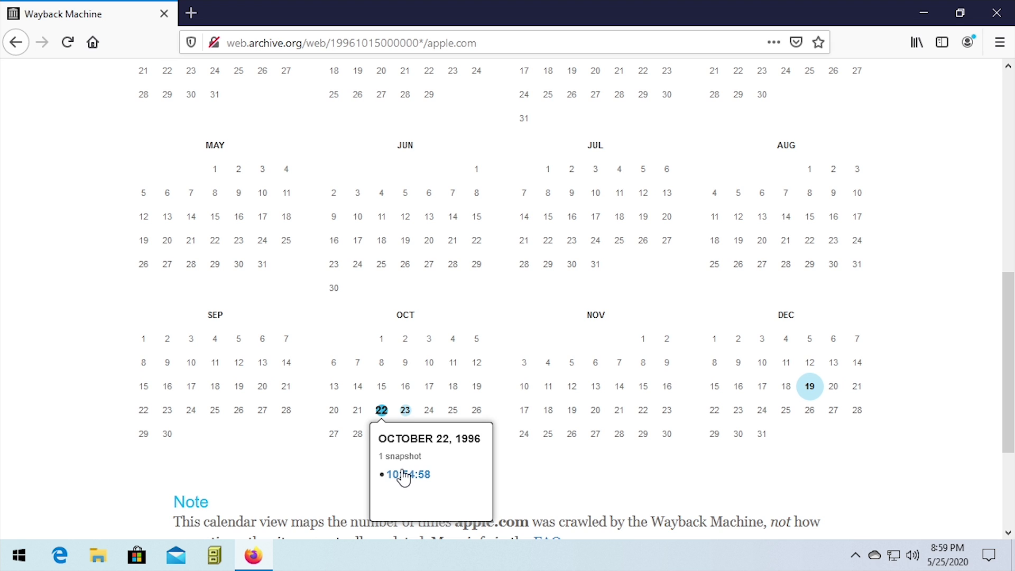
{"action": "left_click", "coordinate": [406, 473]}
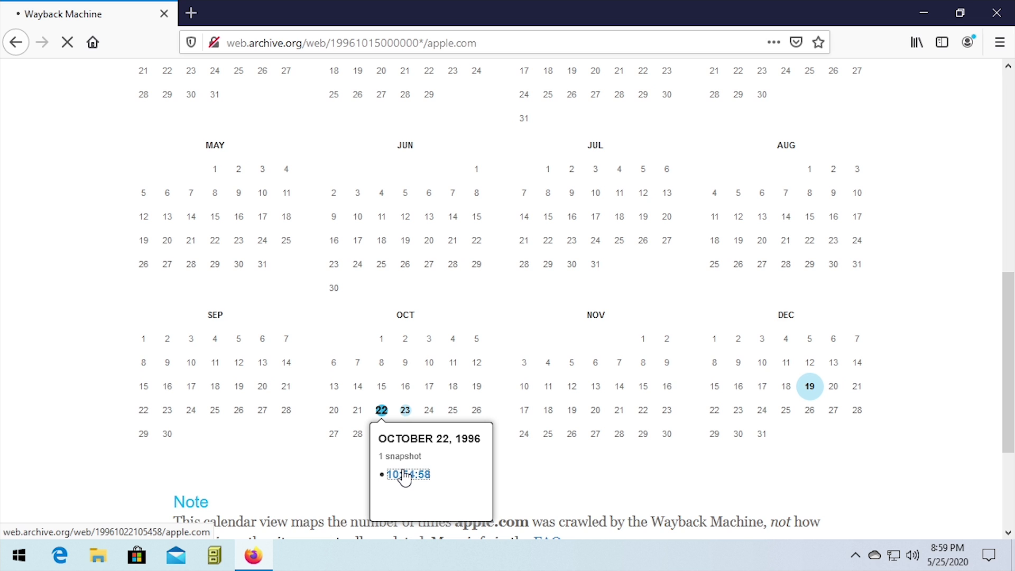
{"action": "left_click", "coordinate": [409, 475]}
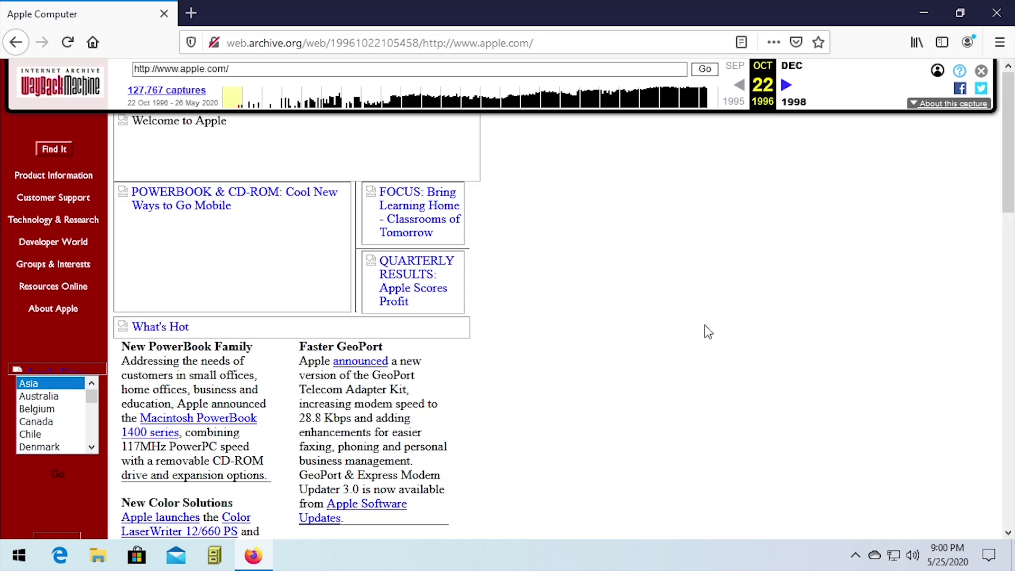
Step: Read through the 1996 What's Hot news and follow the What's New at Apple link
{"action": "scroll", "scroll_direction": "down", "scroll_amount": 3}
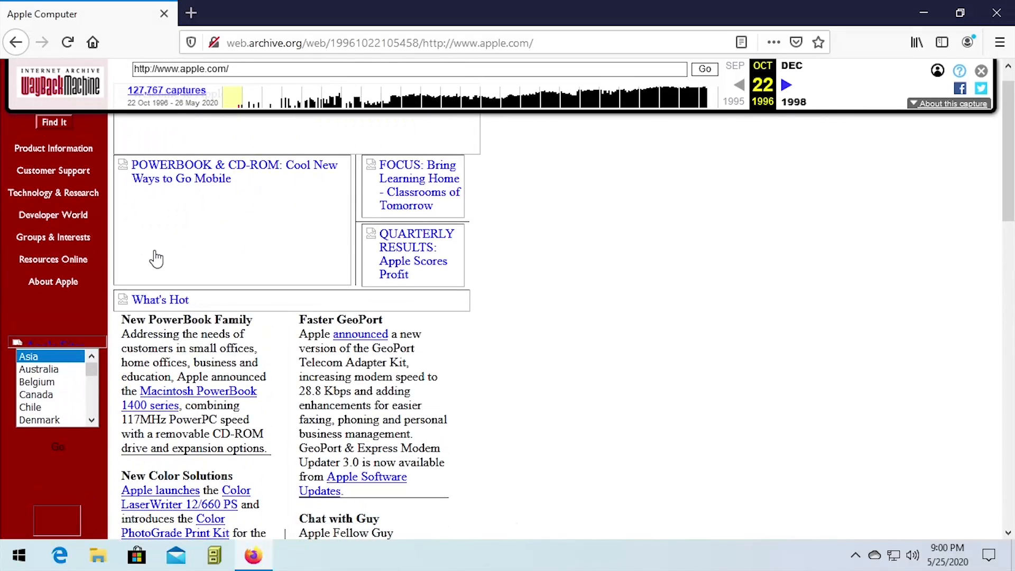
{"action": "scroll", "scroll_direction": "up", "scroll_amount": 3}
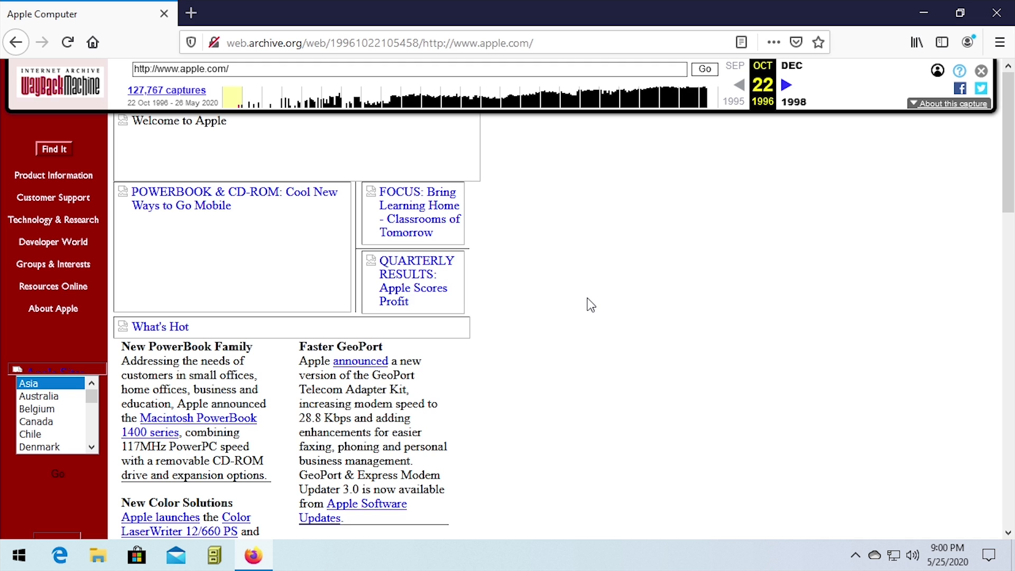
{"action": "mouse_move", "coordinate": [563, 311]}
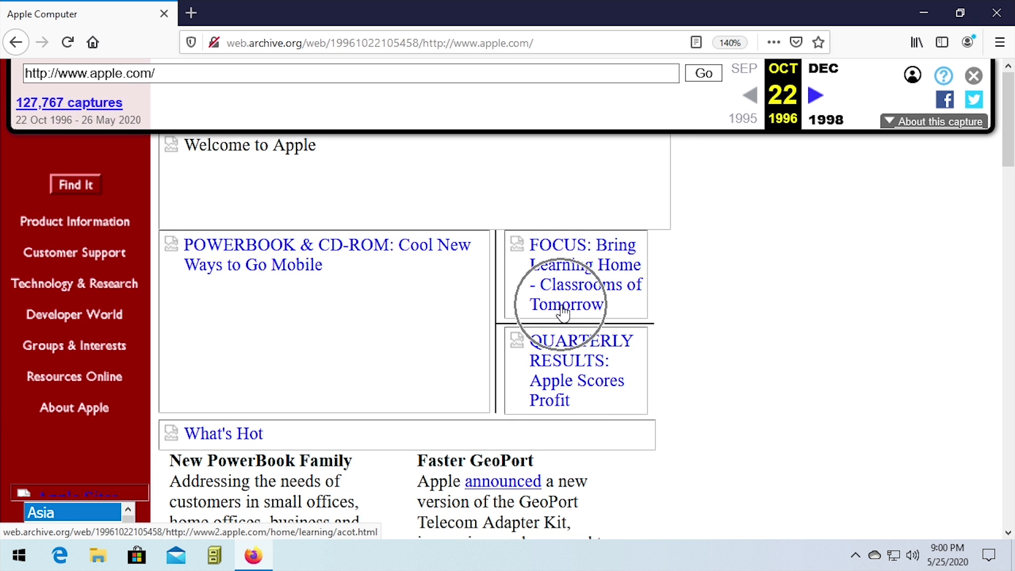
{"action": "scroll", "scroll_direction": "down", "scroll_amount": 3}
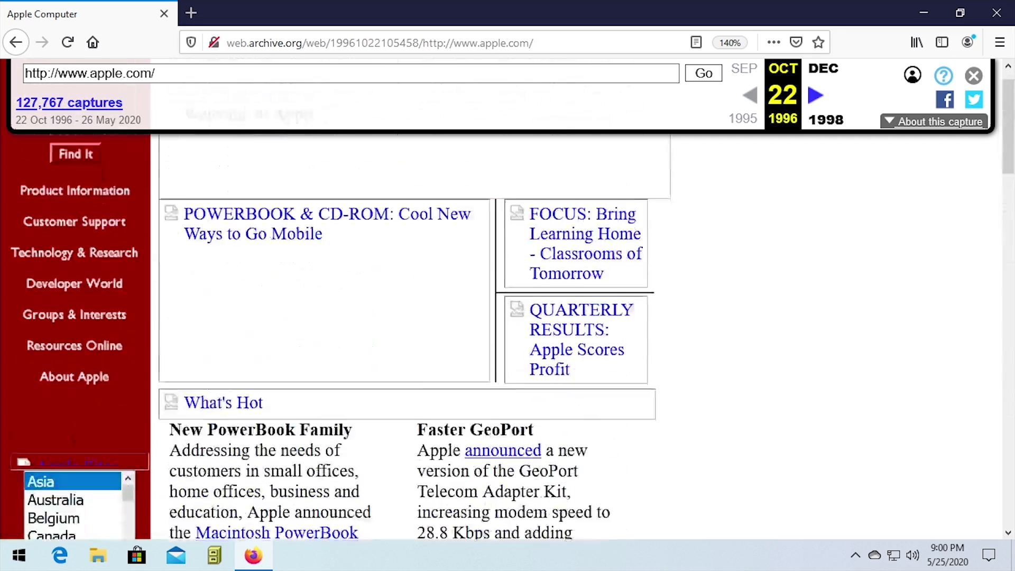
{"action": "scroll", "scroll_direction": "down", "scroll_amount": 3}
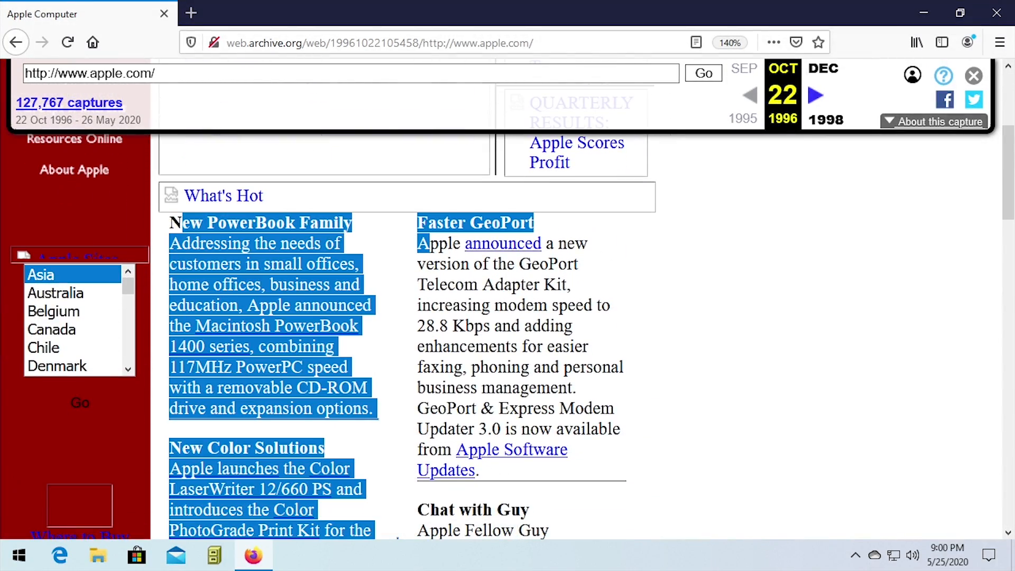
{"action": "left_click", "coordinate": [310, 324]}
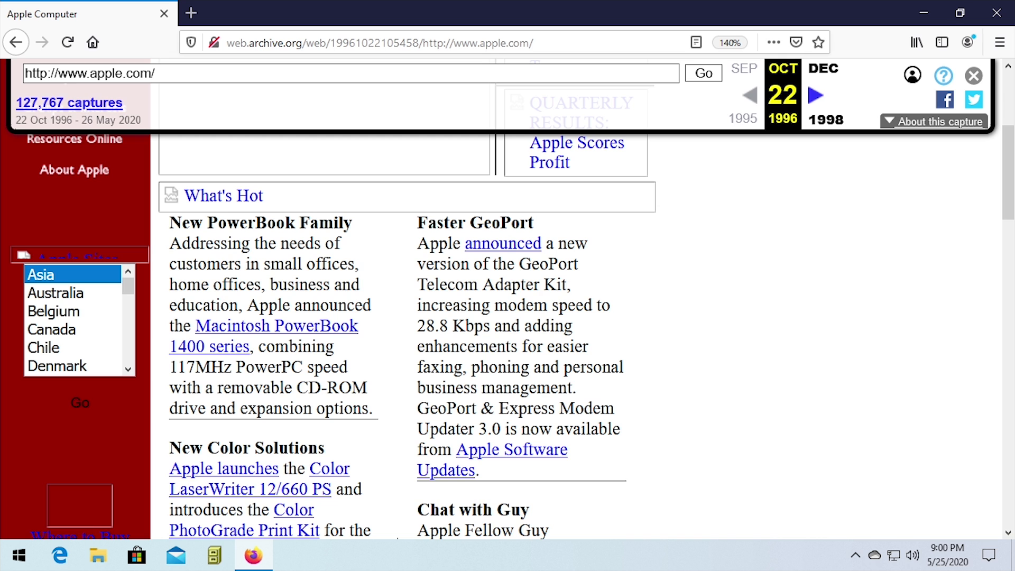
{"action": "scroll", "scroll_direction": "down", "scroll_amount": 3}
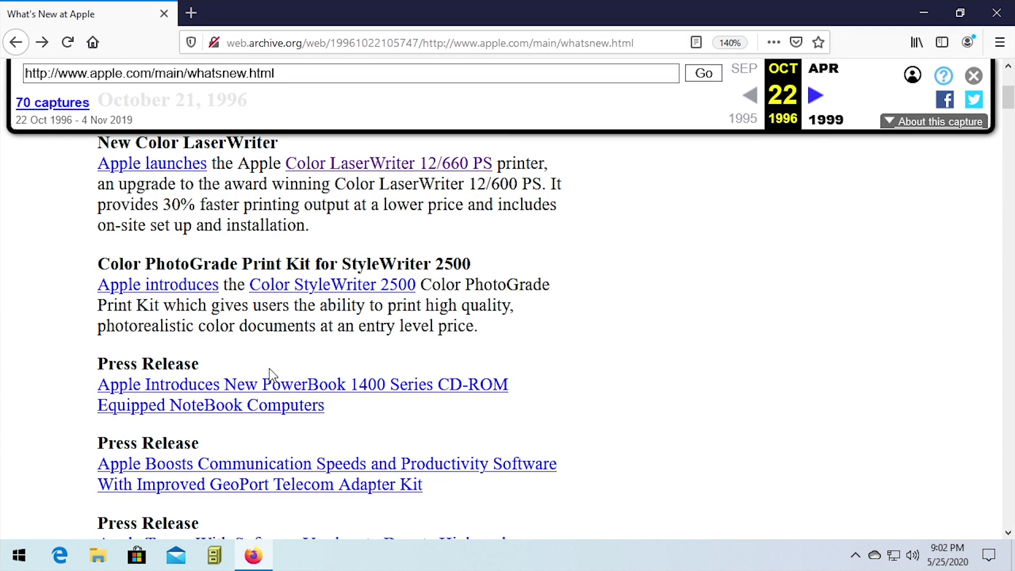
{"action": "mouse_move", "coordinate": [289, 390]}
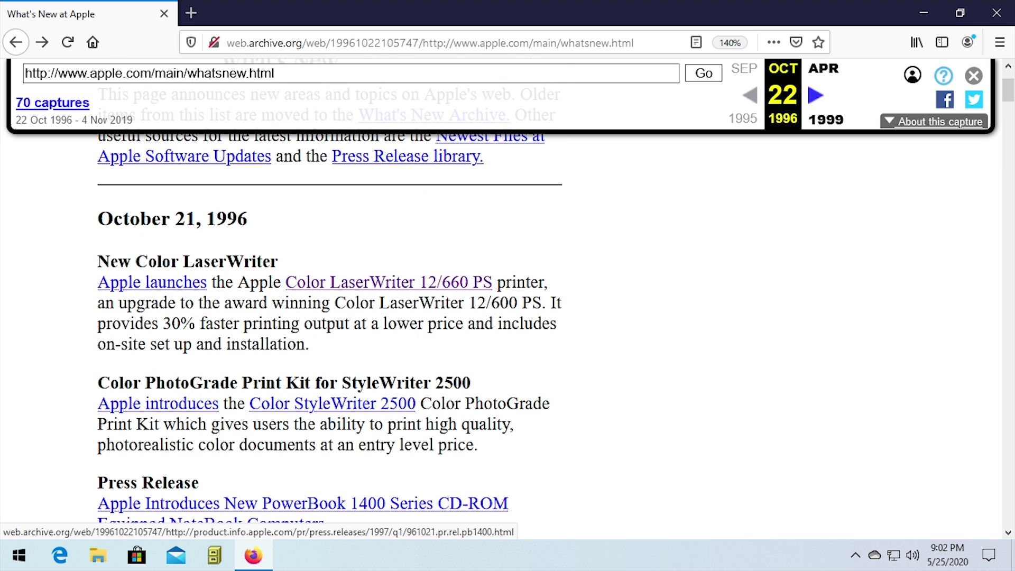
{"action": "mouse_move", "coordinate": [330, 289]}
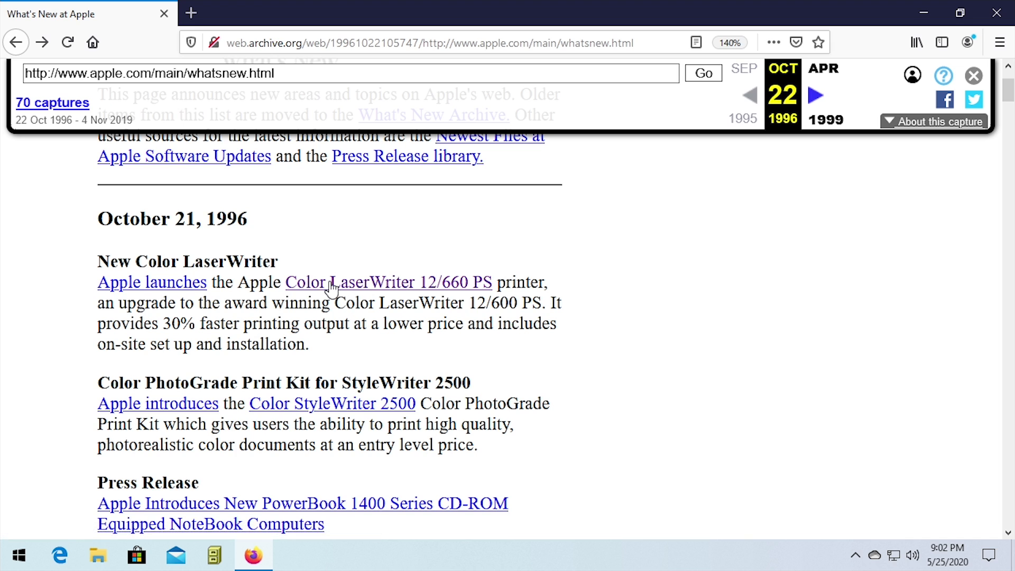
{"action": "left_click", "coordinate": [388, 283]}
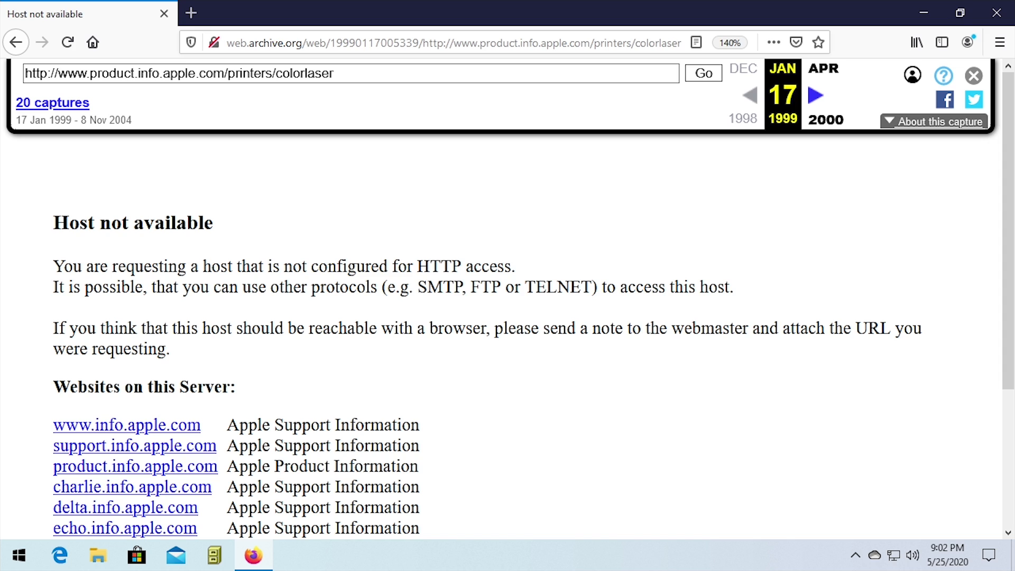
{"action": "mouse_move", "coordinate": [558, 101]}
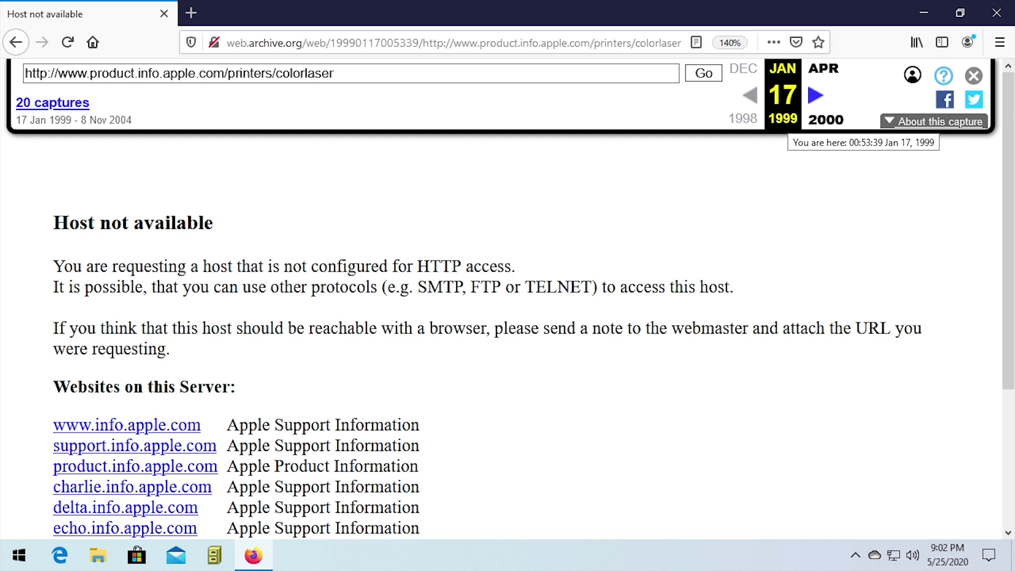
{"action": "scroll", "scroll_direction": "down", "scroll_amount": 3}
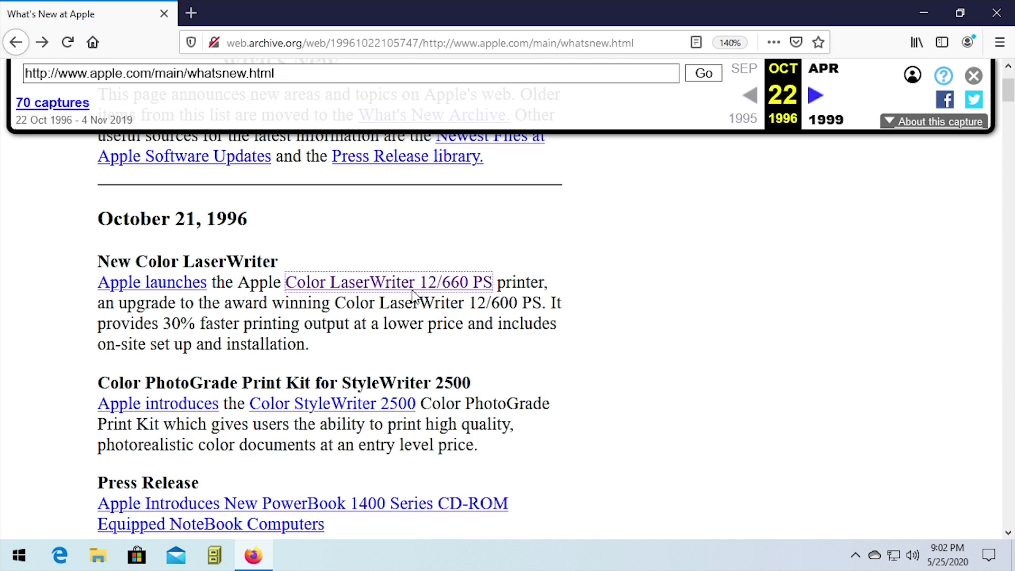
Step: Follow a link to the uncaptured www5.apple.com imagemap address and read its full URL
{"action": "left_click", "coordinate": [387, 282]}
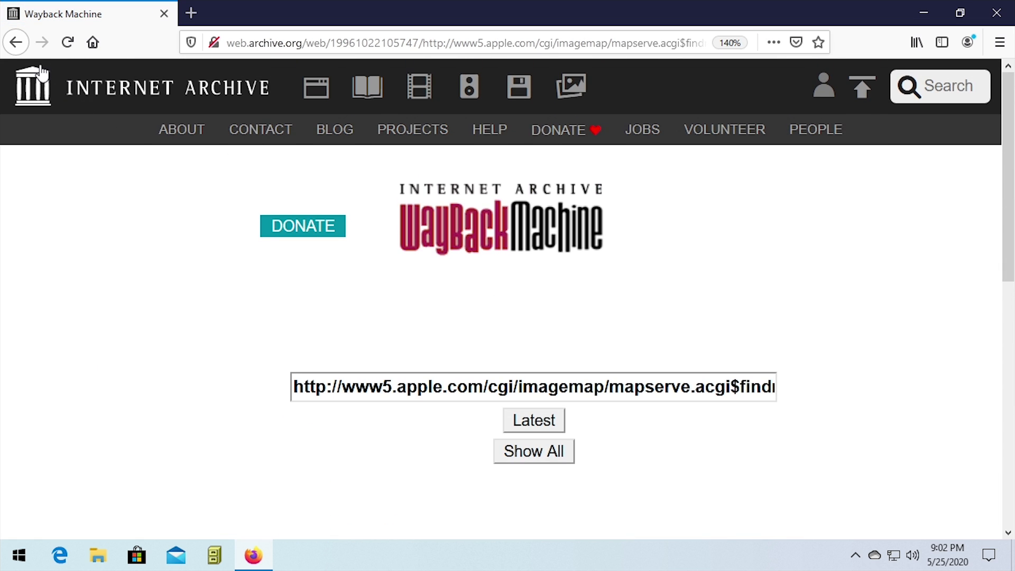
{"action": "scroll", "scroll_direction": "down", "scroll_amount": 3}
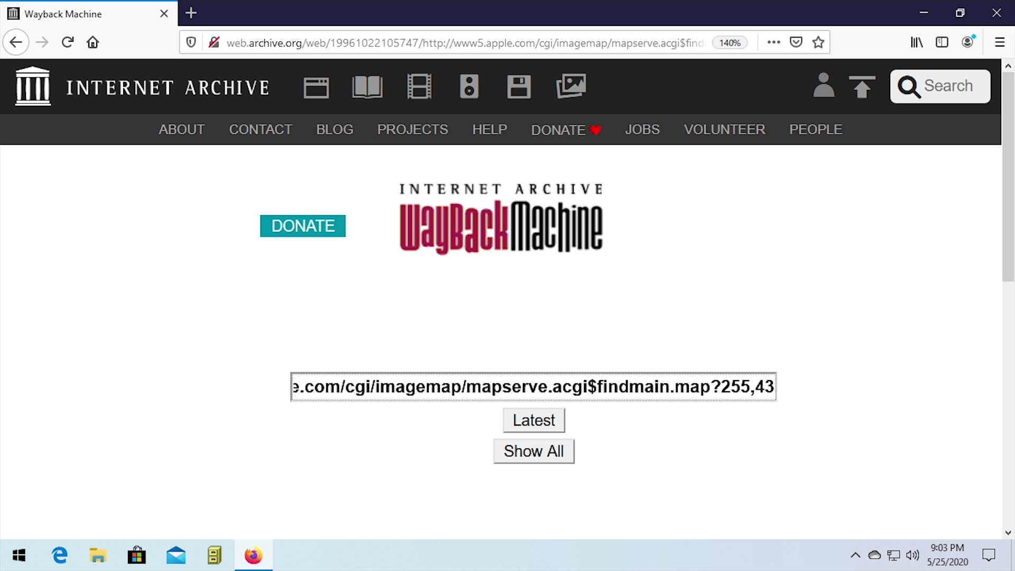
{"action": "left_click_drag", "start_coordinate": [582, 387], "coordinate": [774, 387]}
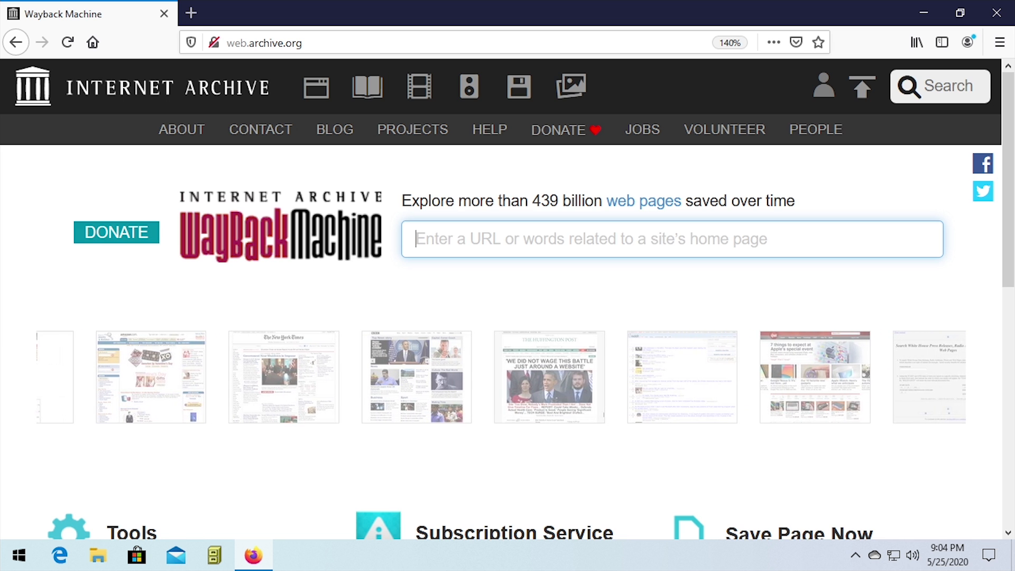
Step: Search for microsoft.com and load its October 20, 1996 01:40:44 snapshot
{"action": "scroll", "scroll_direction": "left", "scroll_amount": 3}
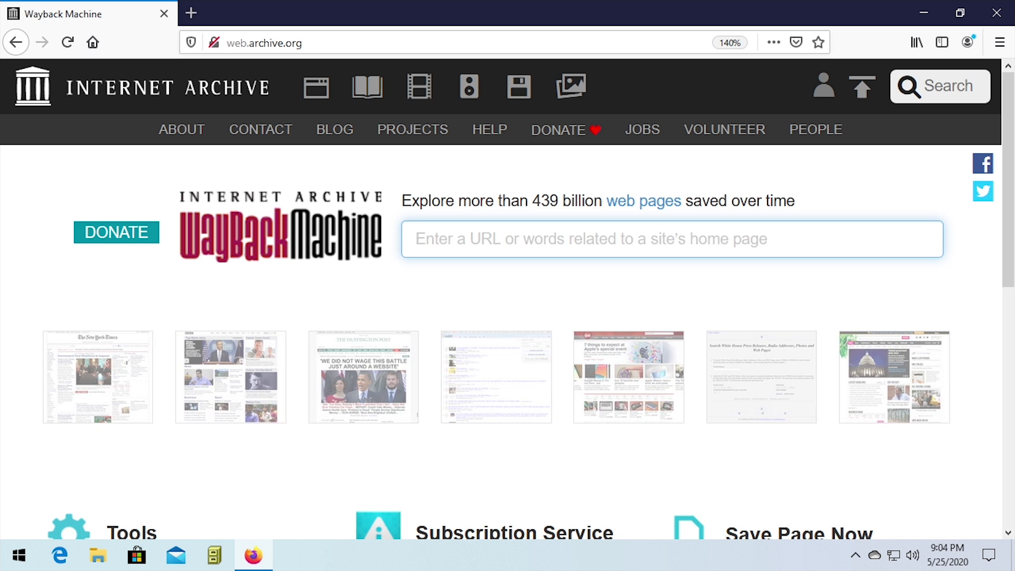
{"action": "type", "text": "mic"}
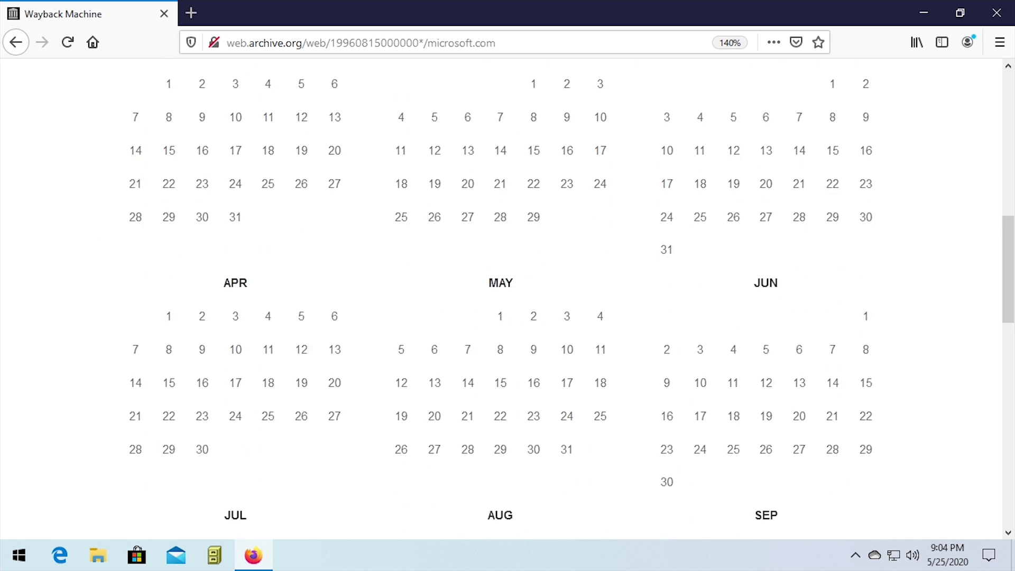
{"action": "scroll", "scroll_direction": "down", "scroll_amount": 3}
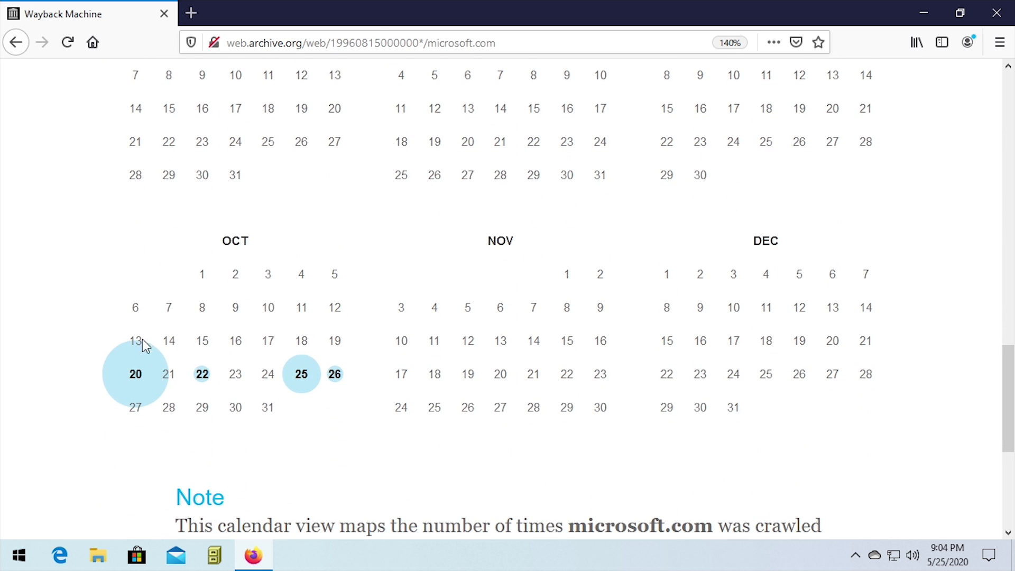
{"action": "mouse_move", "coordinate": [134, 374]}
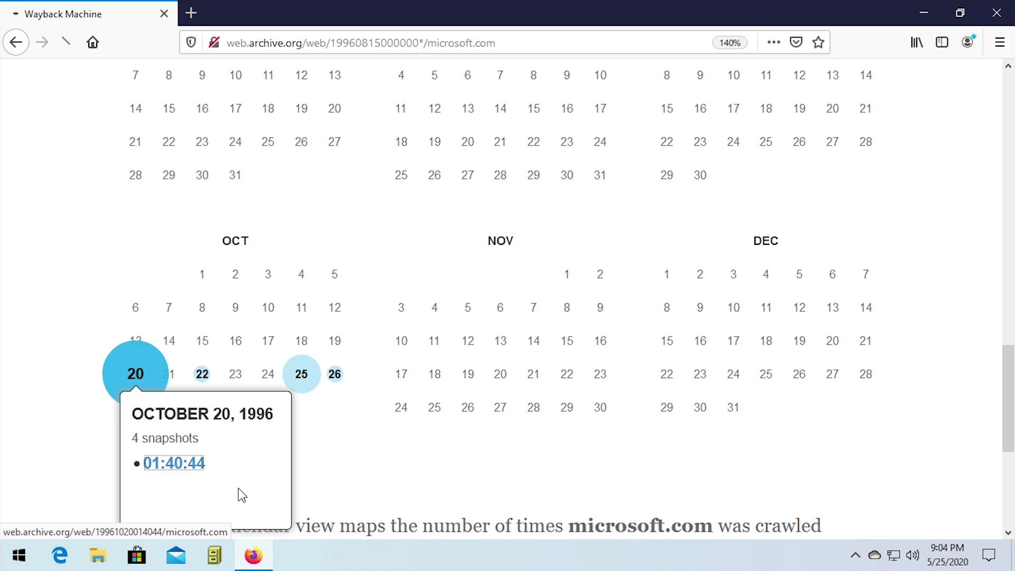
{"action": "left_click", "coordinate": [173, 462]}
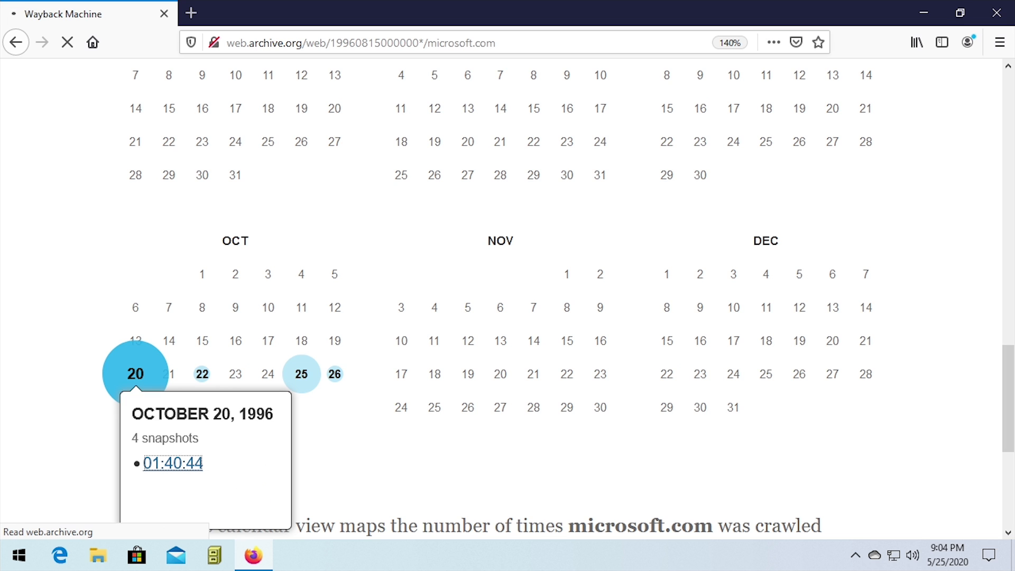
{"action": "left_click", "coordinate": [173, 462]}
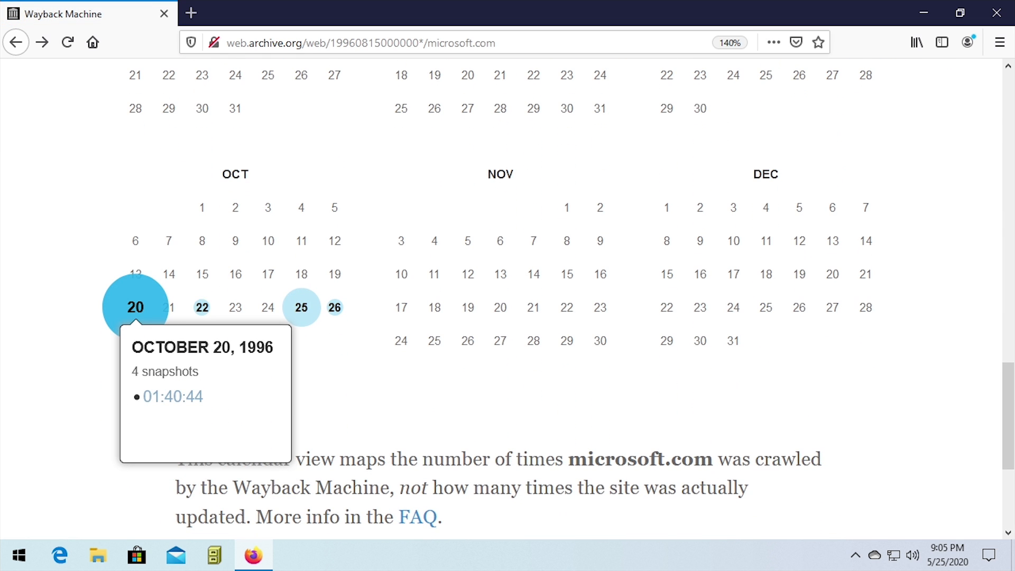
{"action": "mouse_move", "coordinate": [178, 269]}
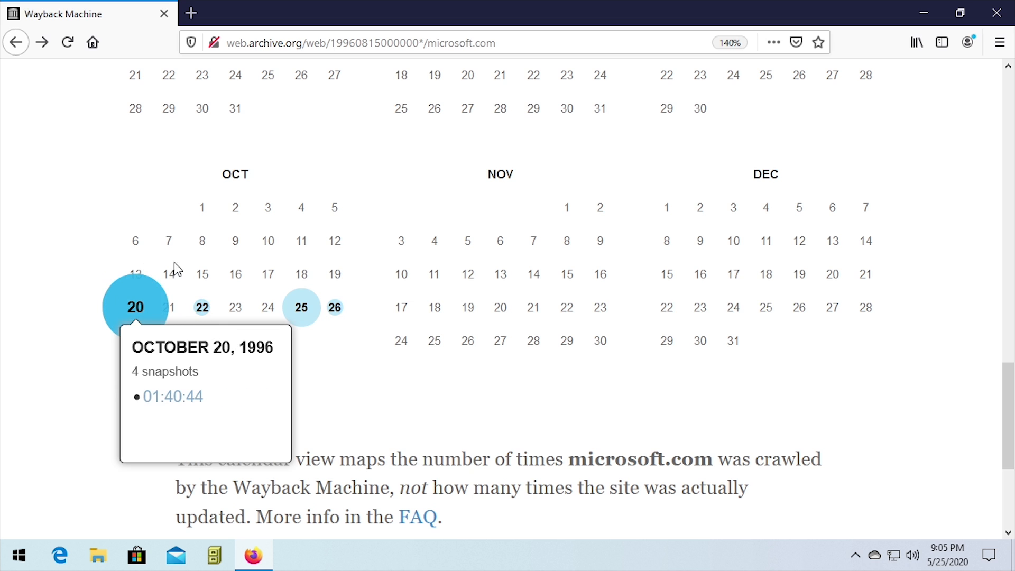
{"action": "mouse_move", "coordinate": [202, 308]}
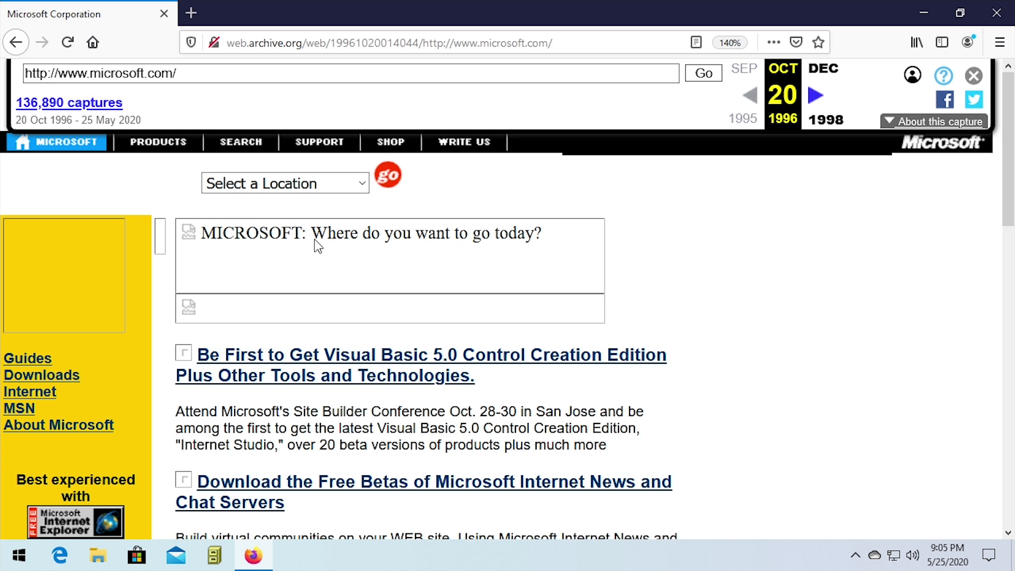
{"action": "mouse_move", "coordinate": [304, 220]}
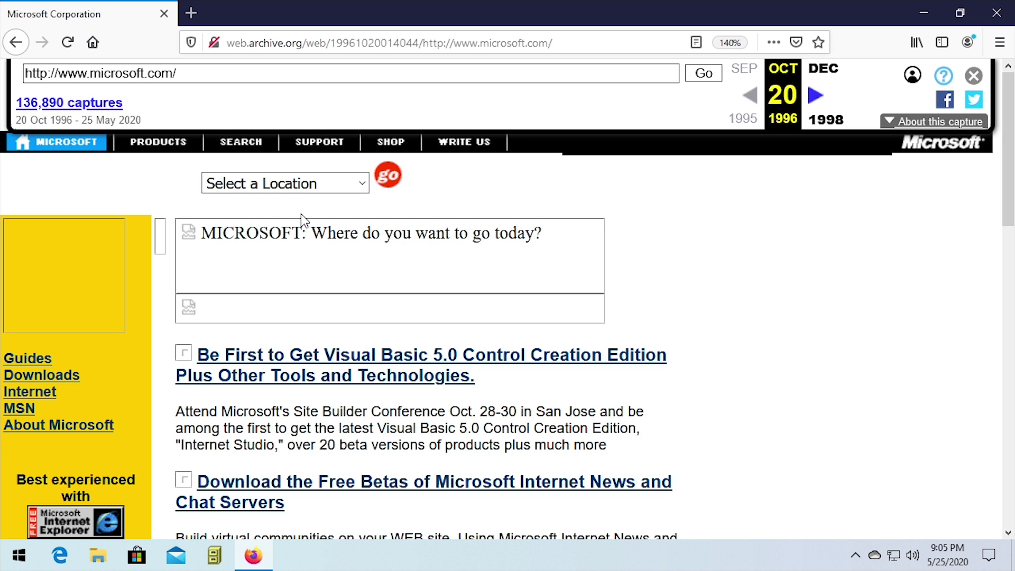
Step: Scroll the 1996 Microsoft homepage down to its footer, last updated 10/18/96
{"action": "scroll", "scroll_direction": "down", "scroll_amount": 3}
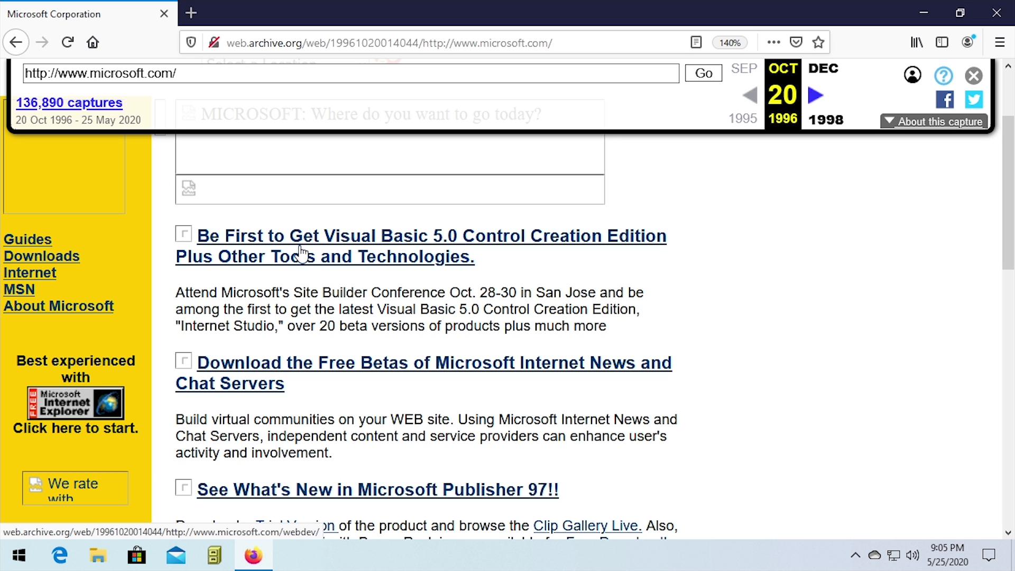
{"action": "scroll", "scroll_direction": "down", "scroll_amount": 3}
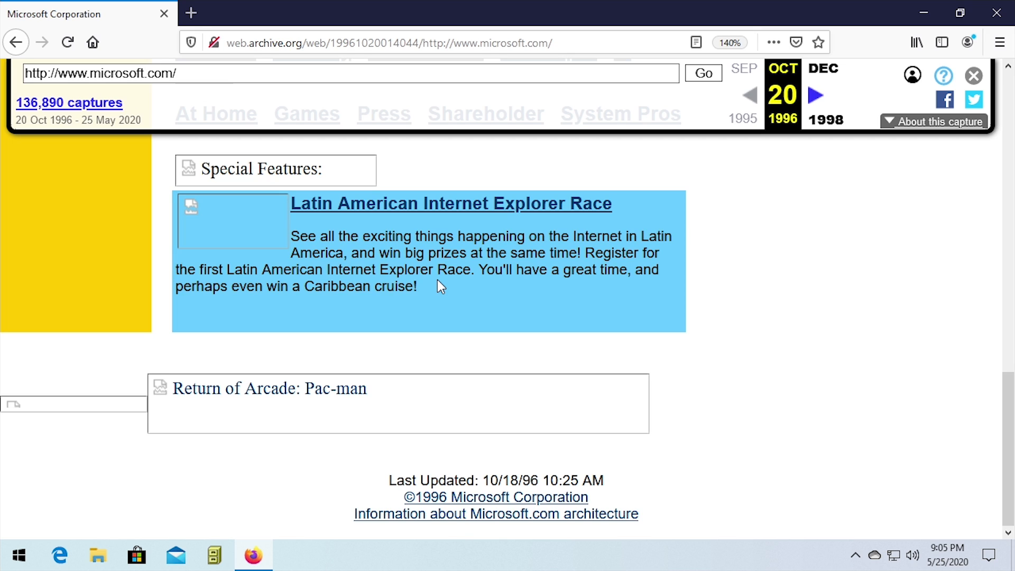
{"action": "mouse_move", "coordinate": [488, 287]}
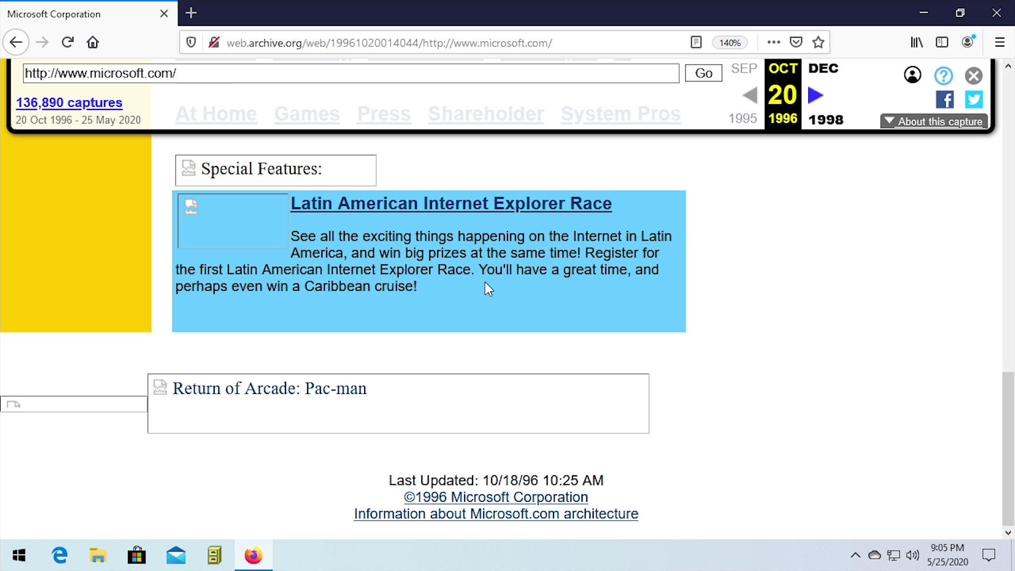
{"action": "mouse_move", "coordinate": [549, 311]}
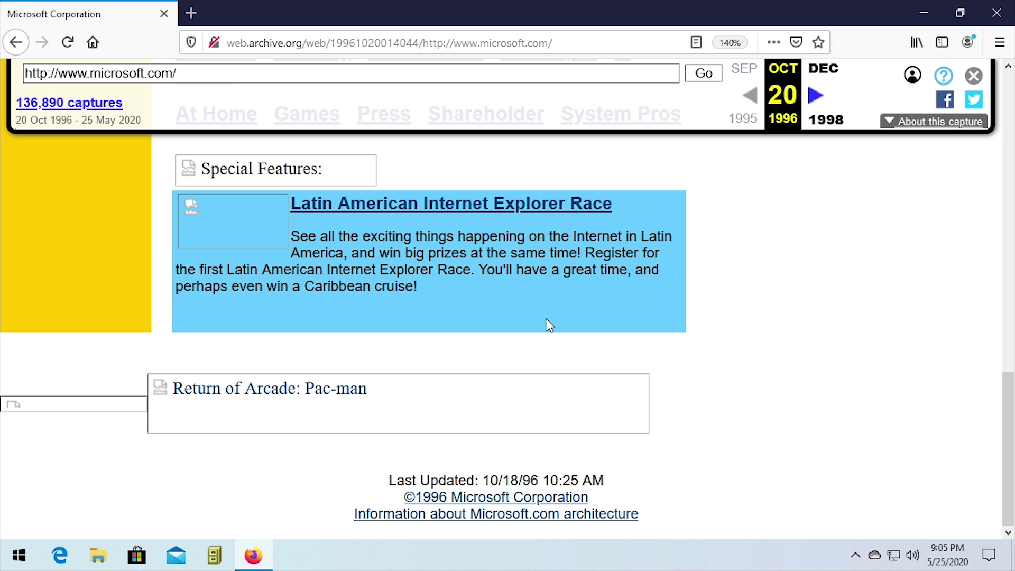
Step: Search for whitehouse.gov and list its first snapshots from December 27, 1996
{"action": "left_click", "coordinate": [69, 103]}
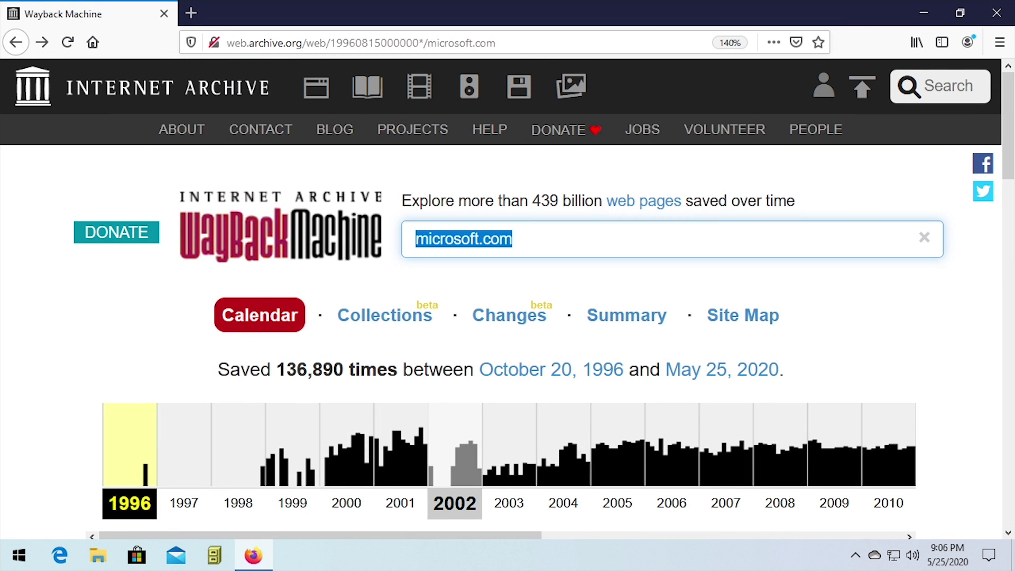
{"action": "type", "text": "whitehouse."}
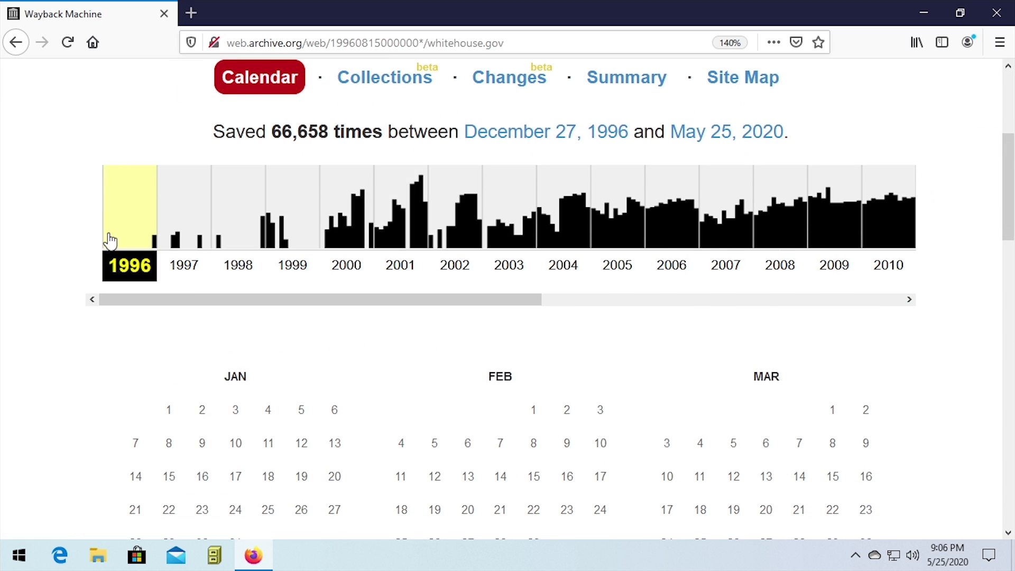
{"action": "scroll", "scroll_direction": "down", "scroll_amount": 3}
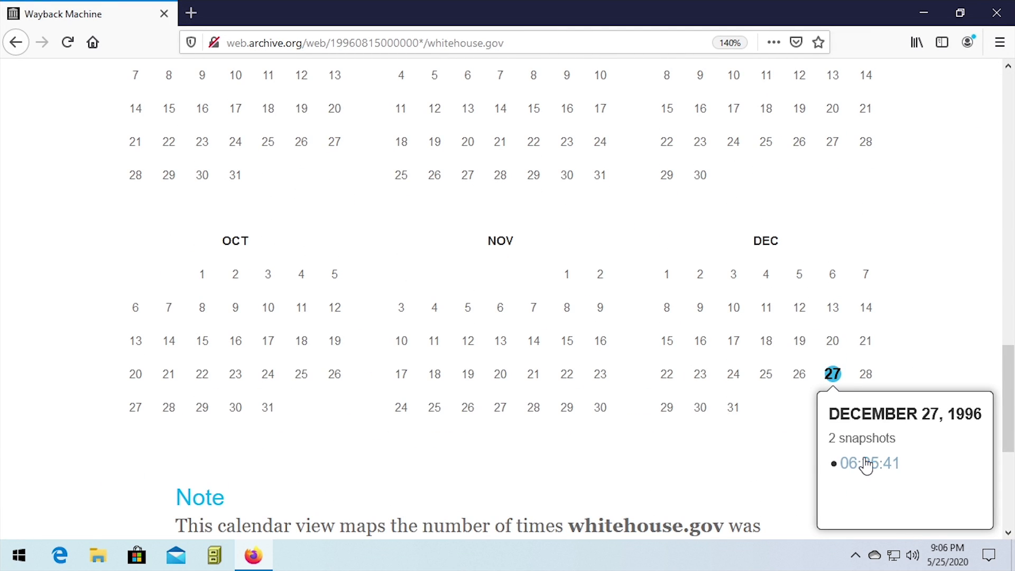
{"action": "left_click", "coordinate": [868, 463]}
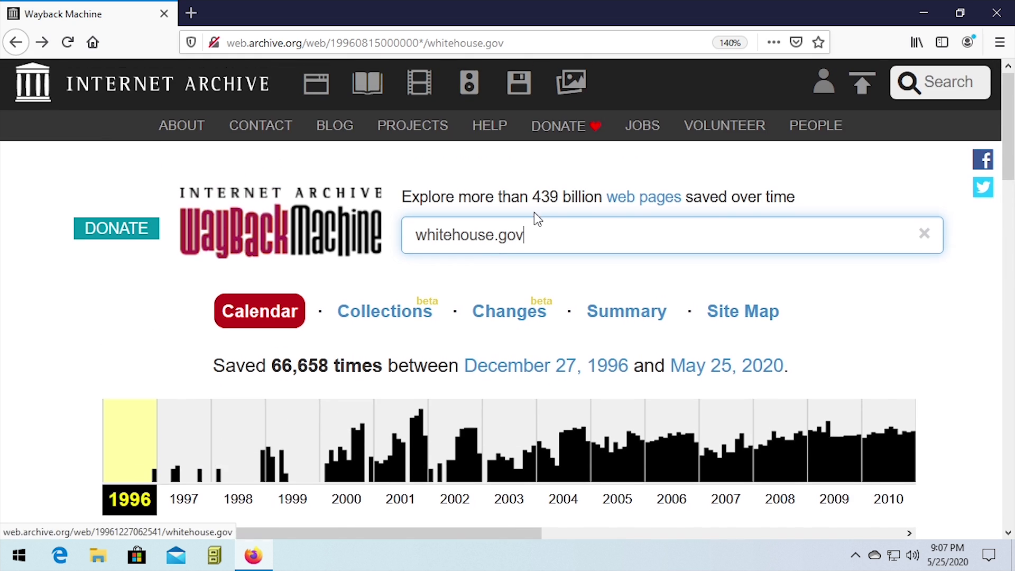
Step: Search for youtube.com and show its 2005 capture calendar
{"action": "type", "text": "youtube.com"}
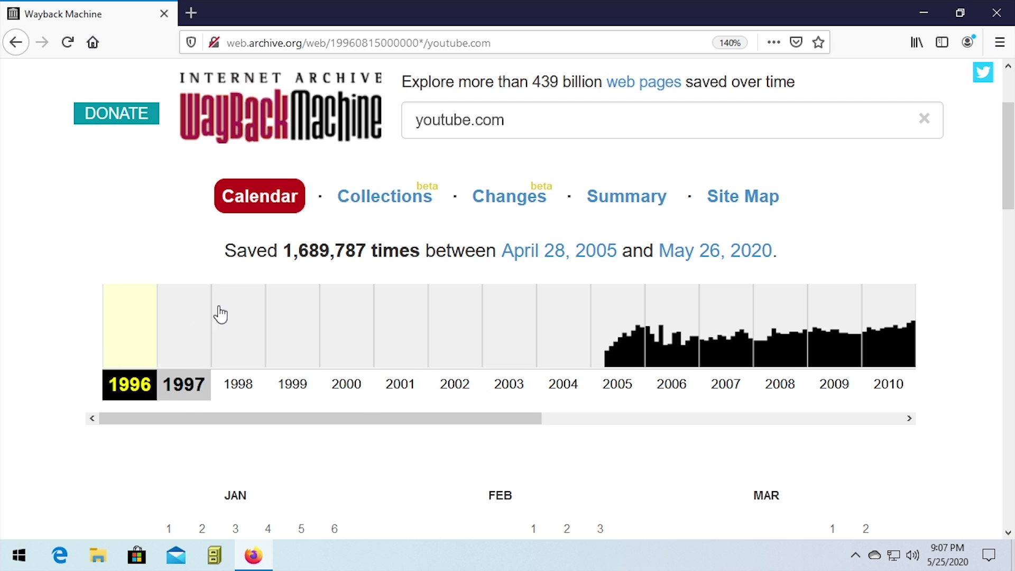
{"action": "mouse_move", "coordinate": [399, 339]}
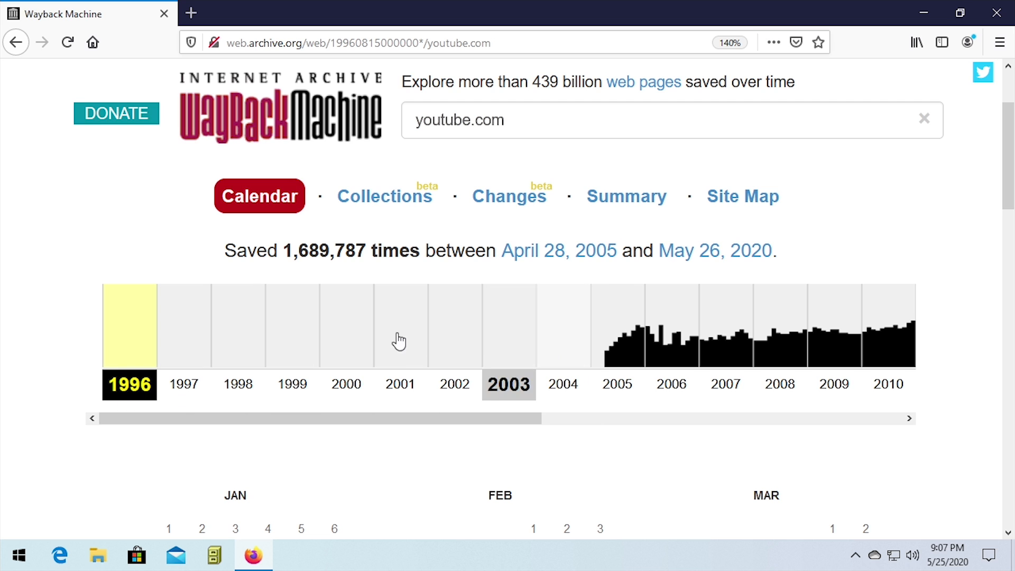
{"action": "mouse_move", "coordinate": [238, 334]}
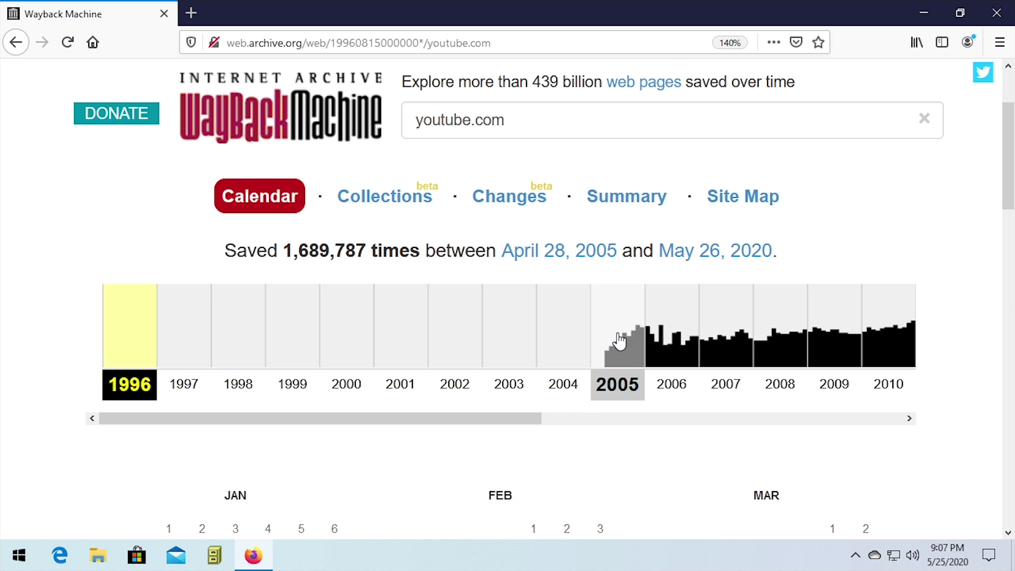
{"action": "left_click", "coordinate": [617, 337]}
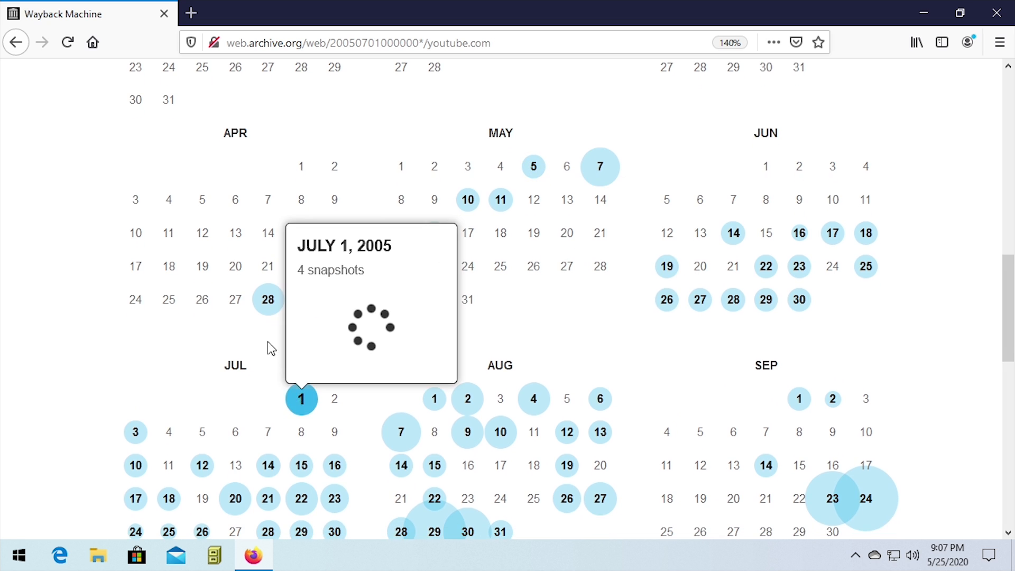
Step: Load the April 28, 2005 'Broadcast Yourself' snapshot of youtube.com
{"action": "left_click", "coordinate": [267, 299]}
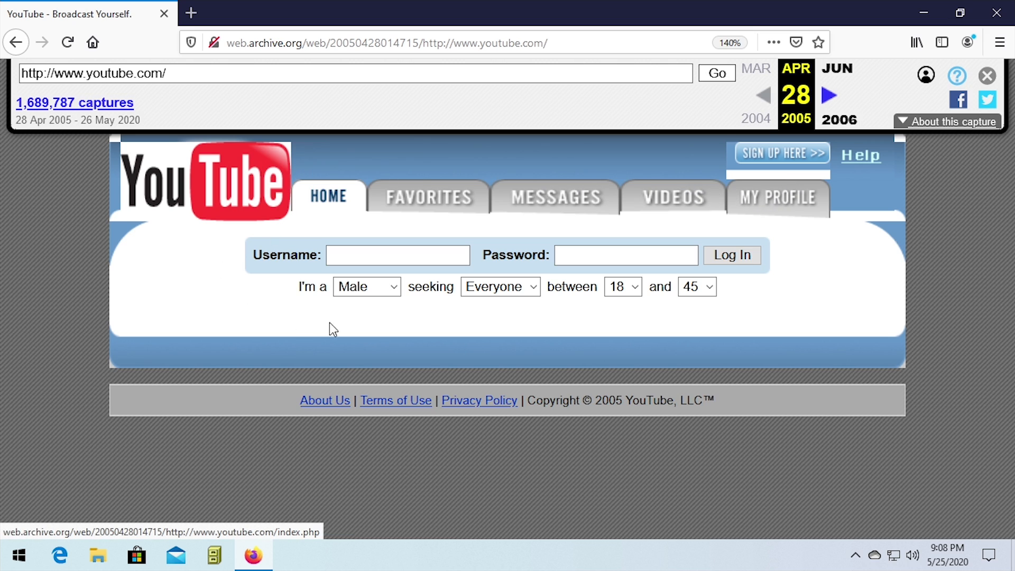
{"action": "mouse_move", "coordinate": [655, 341]}
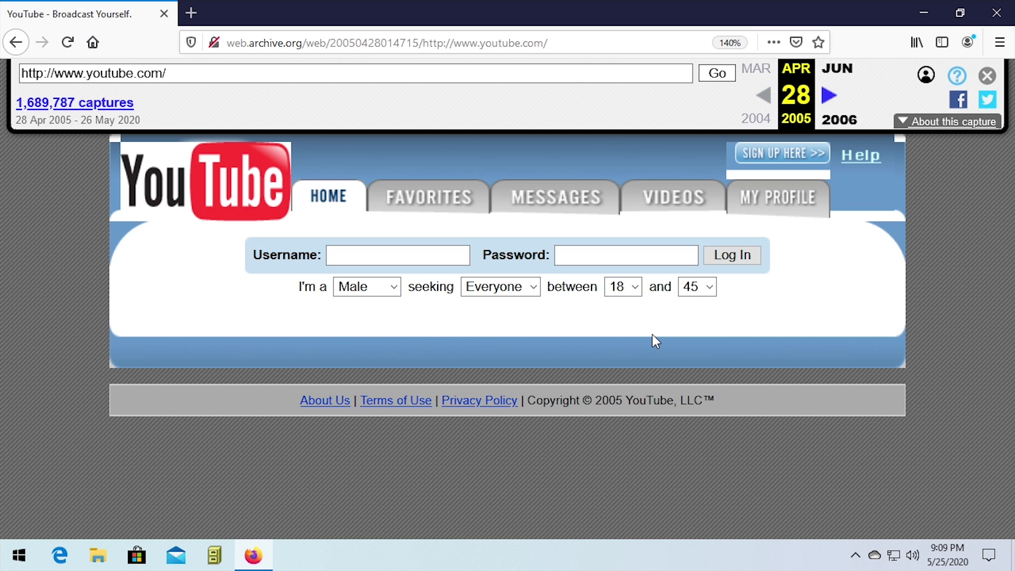
{"action": "mouse_move", "coordinate": [553, 271]}
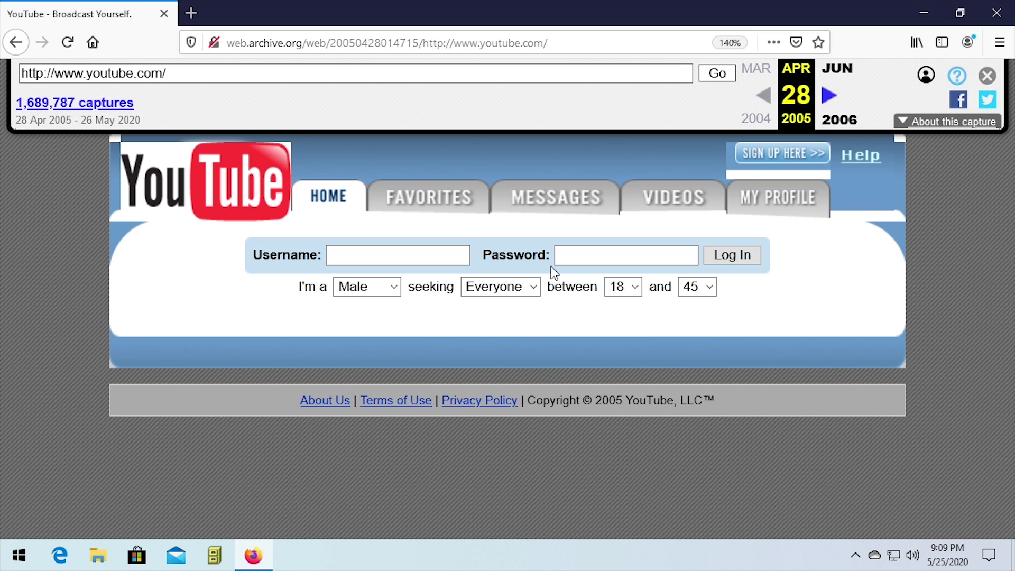
{"action": "mouse_move", "coordinate": [802, 281]}
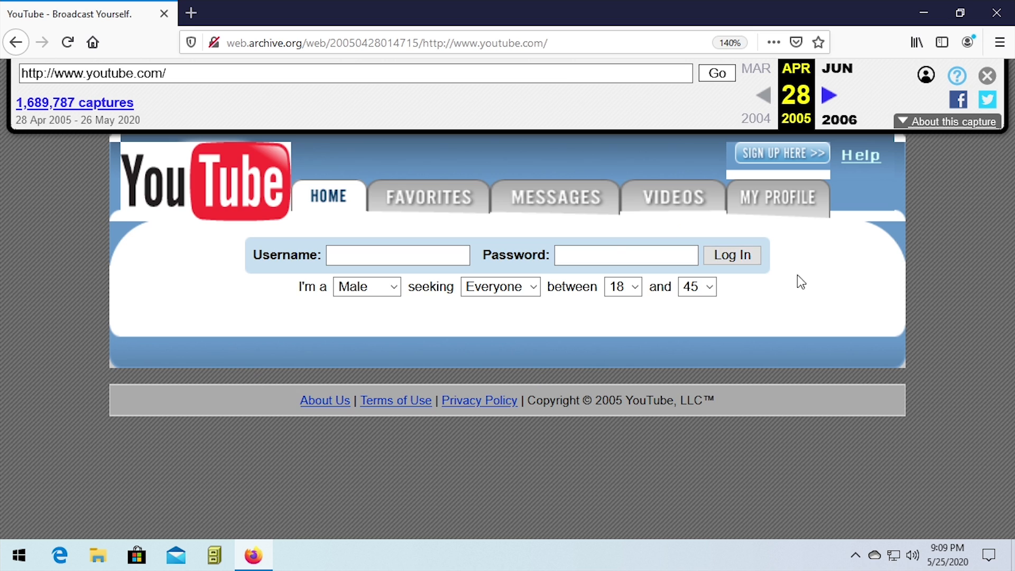
{"action": "mouse_move", "coordinate": [524, 393]}
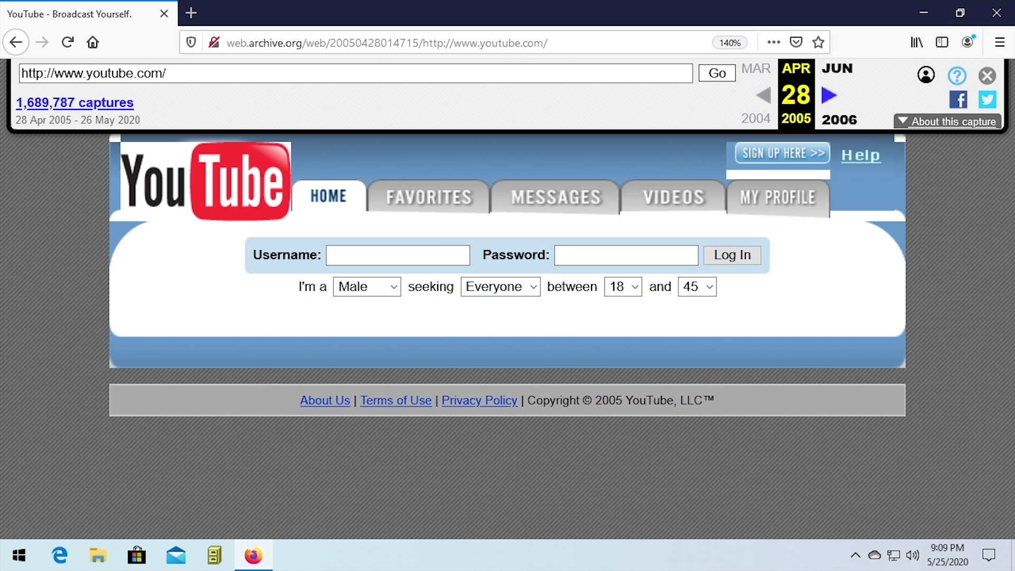
{"action": "mouse_move", "coordinate": [432, 134]}
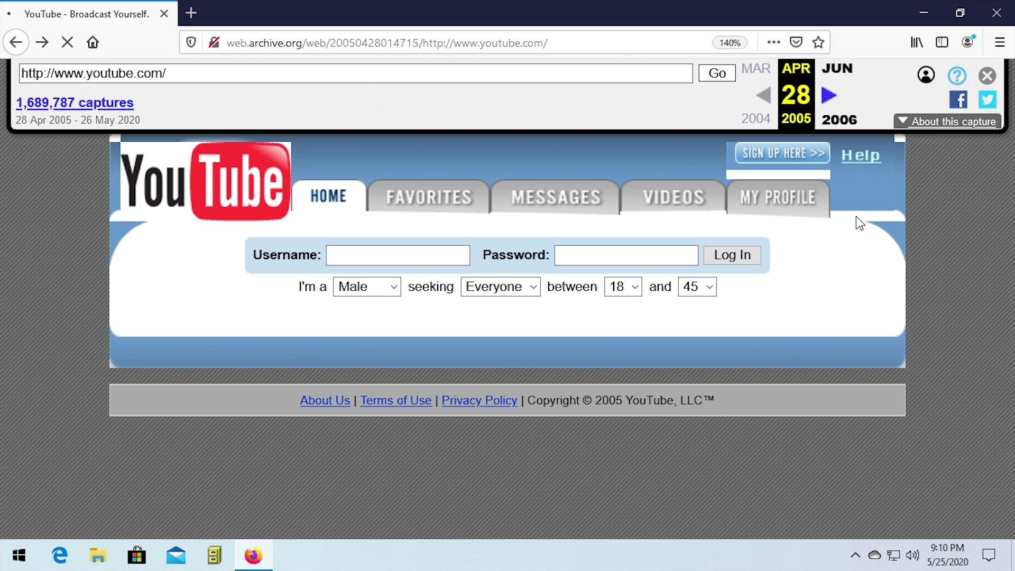
{"action": "mouse_move", "coordinate": [218, 92]}
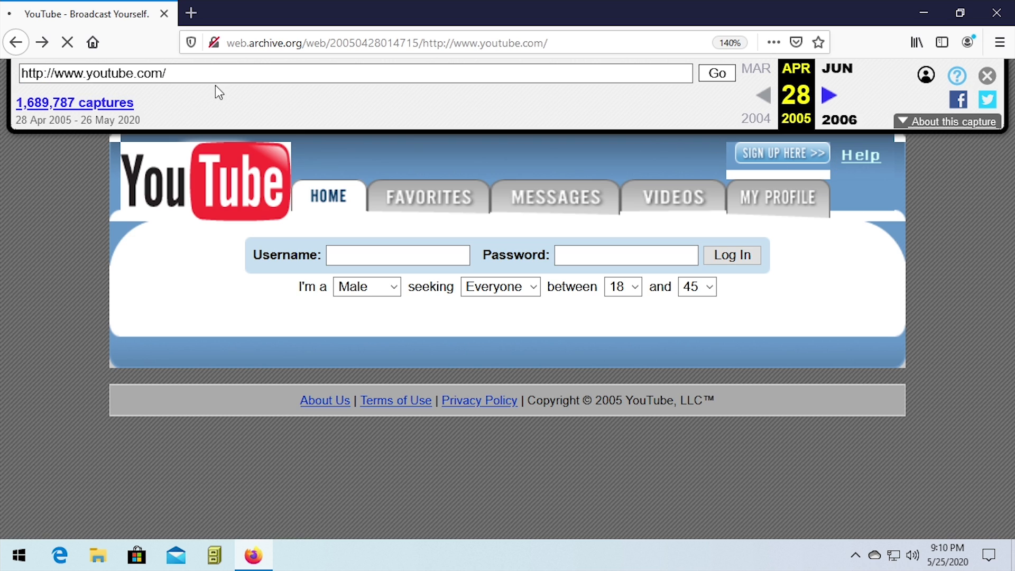
{"action": "double_click", "coordinate": [116, 73]}
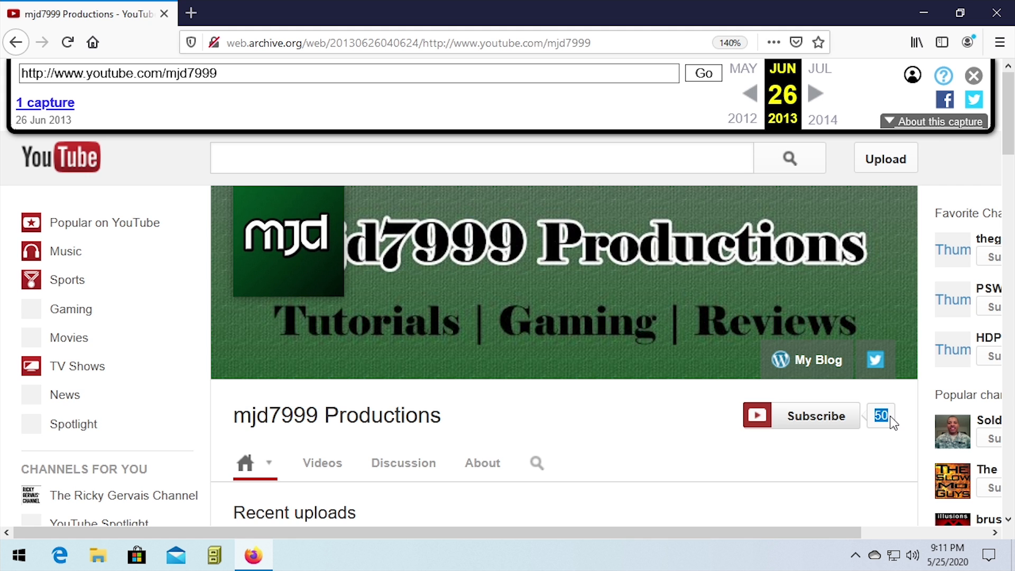
Step: Scroll through the 2013 channel's Recent uploads and Playlists sections
{"action": "scroll", "scroll_direction": "down", "scroll_amount": 3}
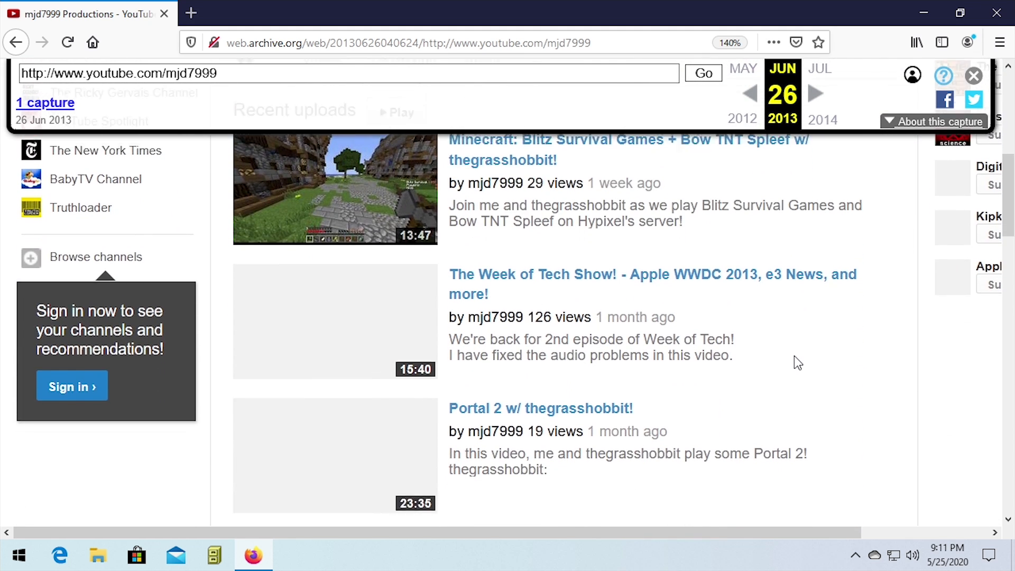
{"action": "scroll", "scroll_direction": "down", "scroll_amount": 3}
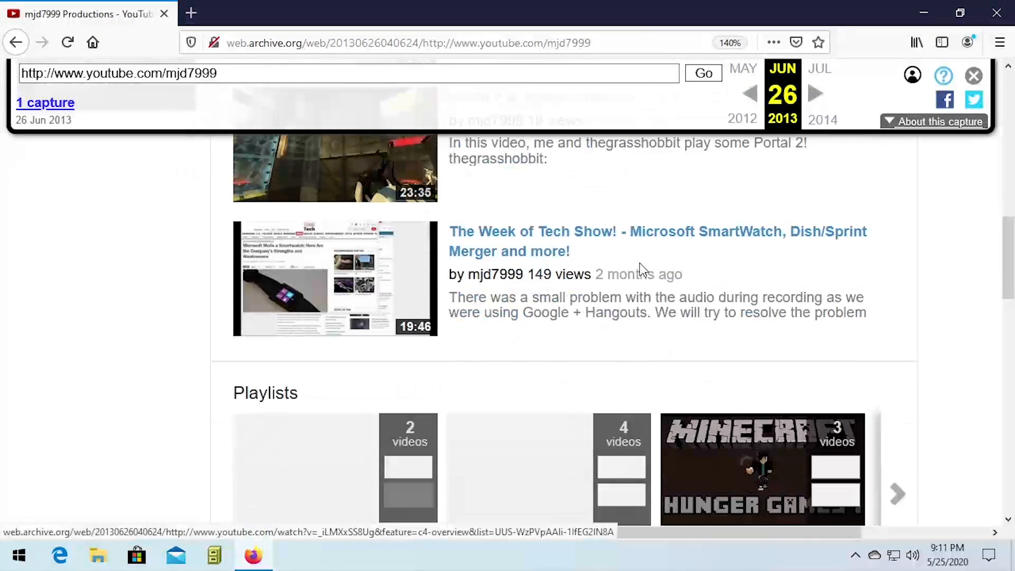
{"action": "scroll", "scroll_direction": "down", "scroll_amount": 3}
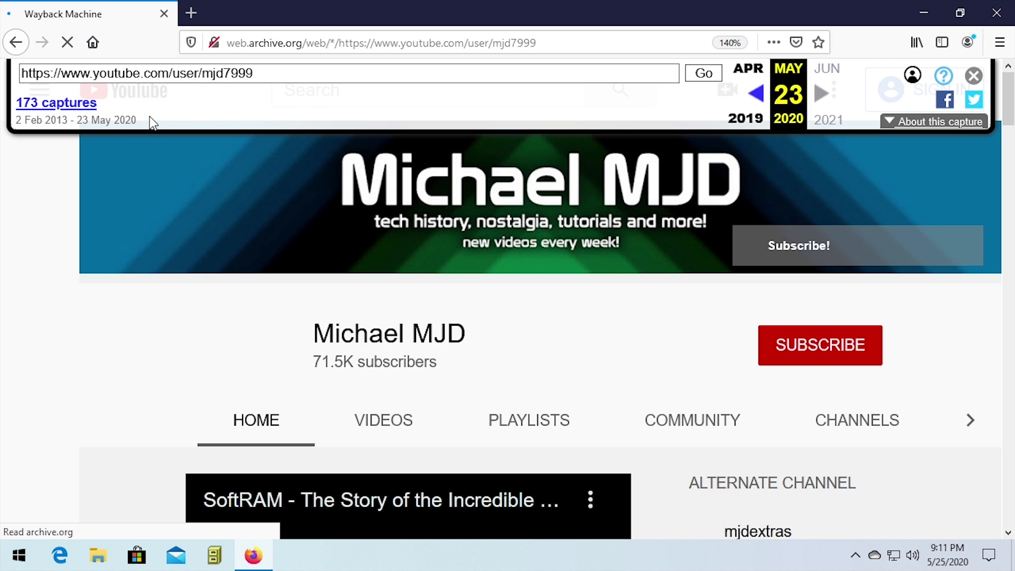
Step: From the 173 captures calendar, open the February 2, 2013 snapshot of the mjd7999 channel
{"action": "left_click", "coordinate": [56, 103]}
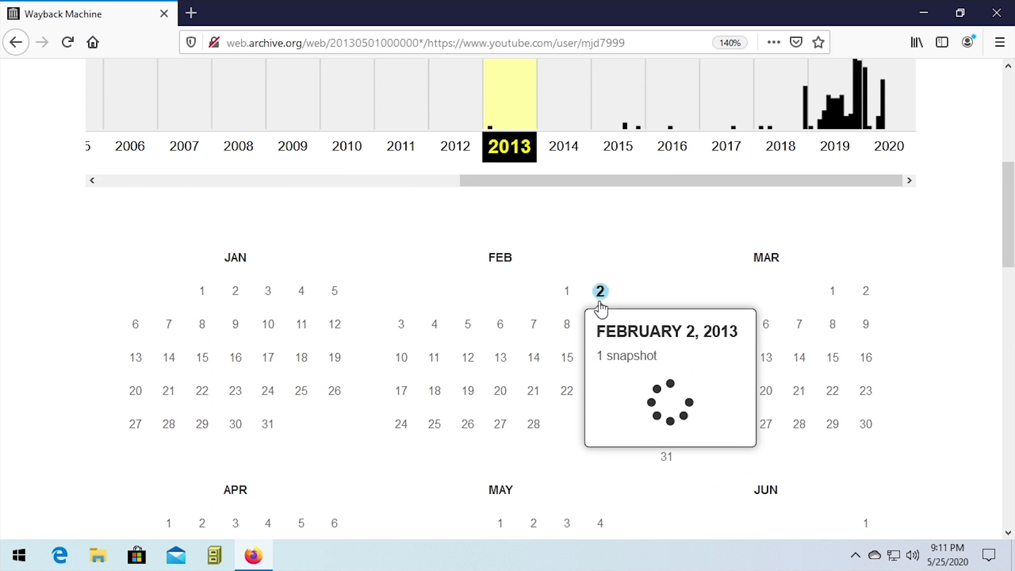
{"action": "left_click", "coordinate": [598, 291]}
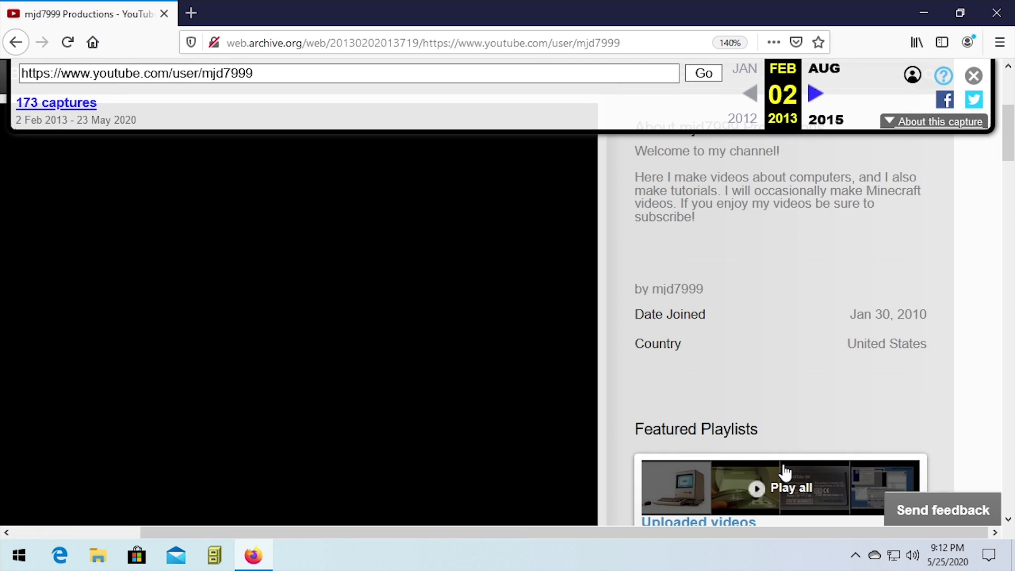
{"action": "mouse_move", "coordinate": [787, 473]}
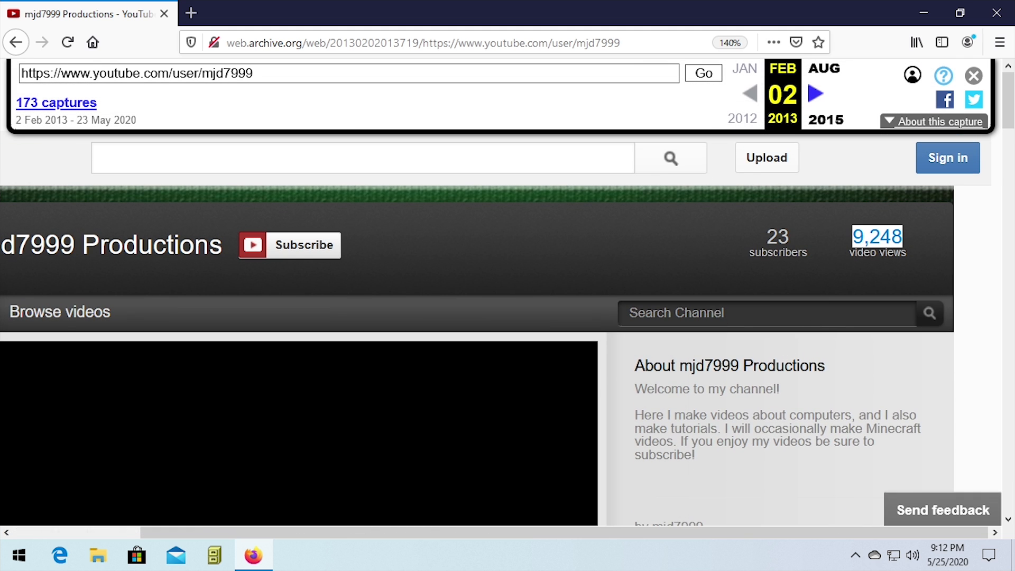
Step: Scroll through the 2013 channel's uploaded videos
{"action": "scroll", "scroll_direction": "down", "scroll_amount": 3}
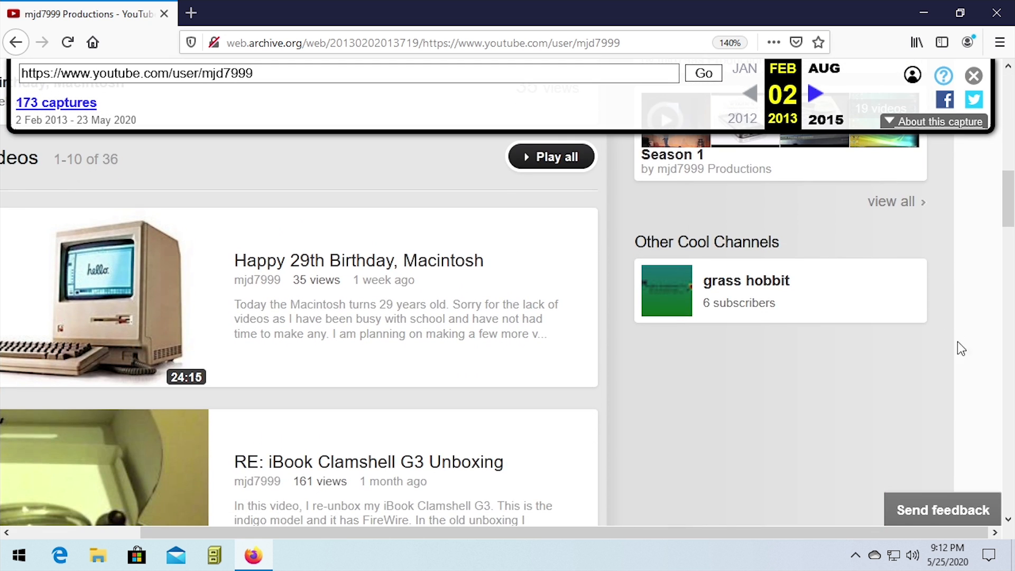
{"action": "scroll", "scroll_direction": "down", "scroll_amount": 3}
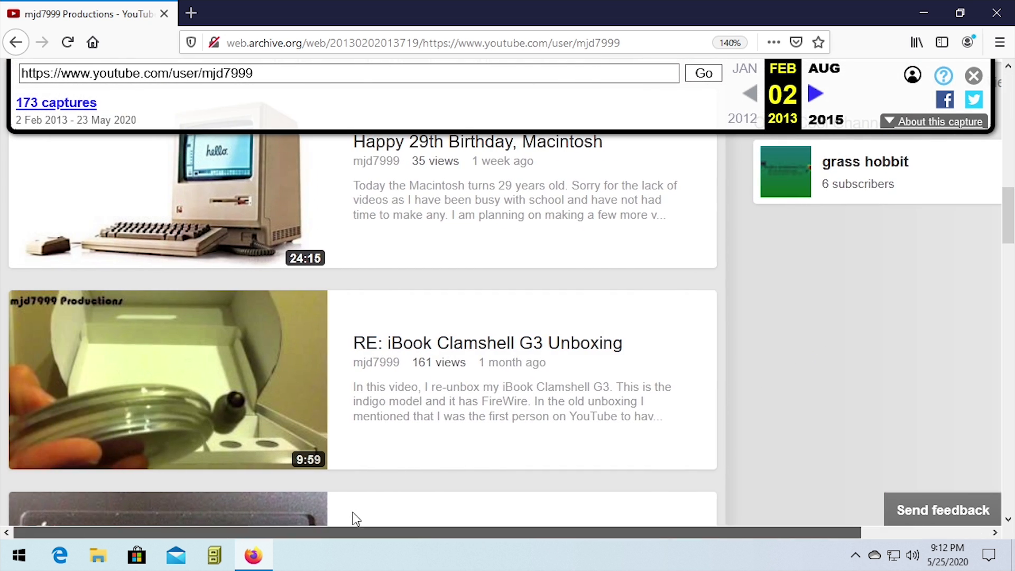
{"action": "scroll", "scroll_direction": "down", "scroll_amount": 3}
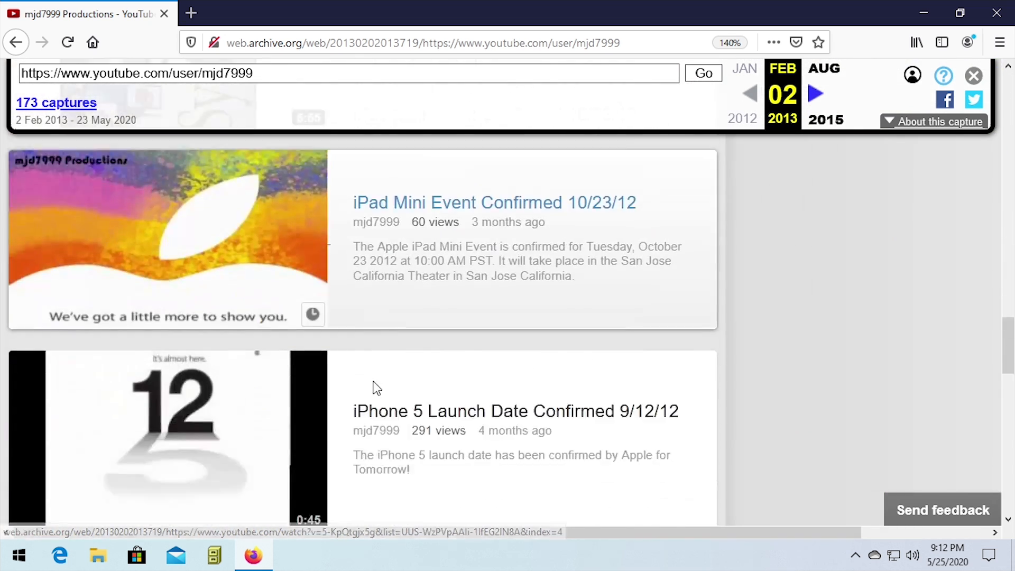
{"action": "scroll", "scroll_direction": "down", "scroll_amount": 3}
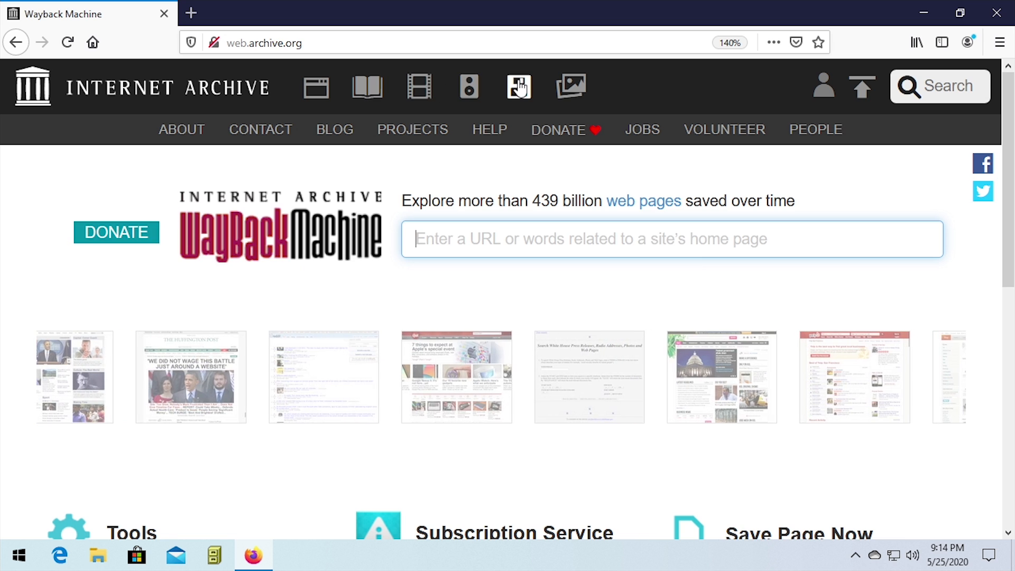
Step: From the Software collections, open Internet Arcade and browse its 1,722 arcade game listings
{"action": "left_click", "coordinate": [518, 87]}
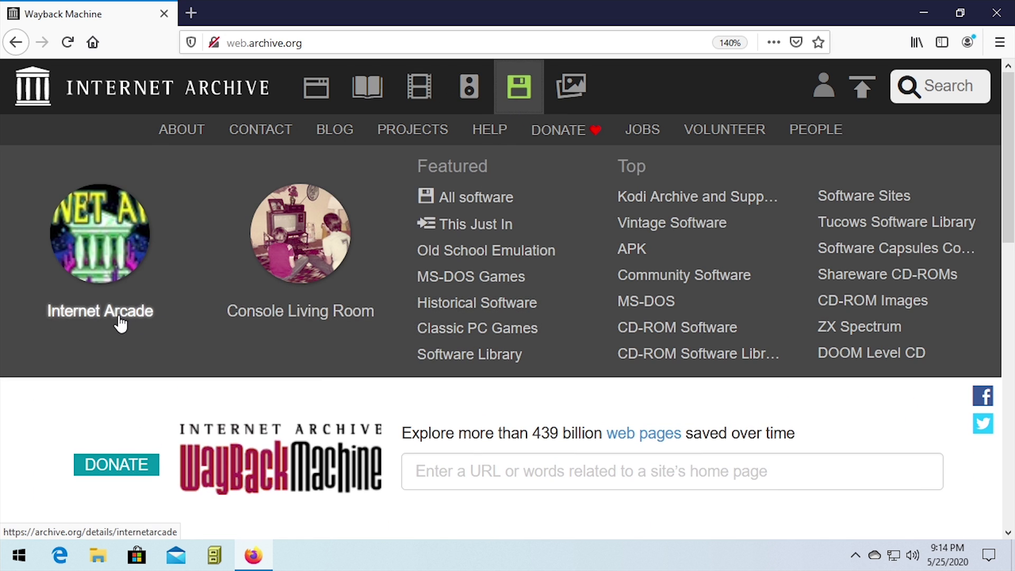
{"action": "left_click", "coordinate": [99, 311]}
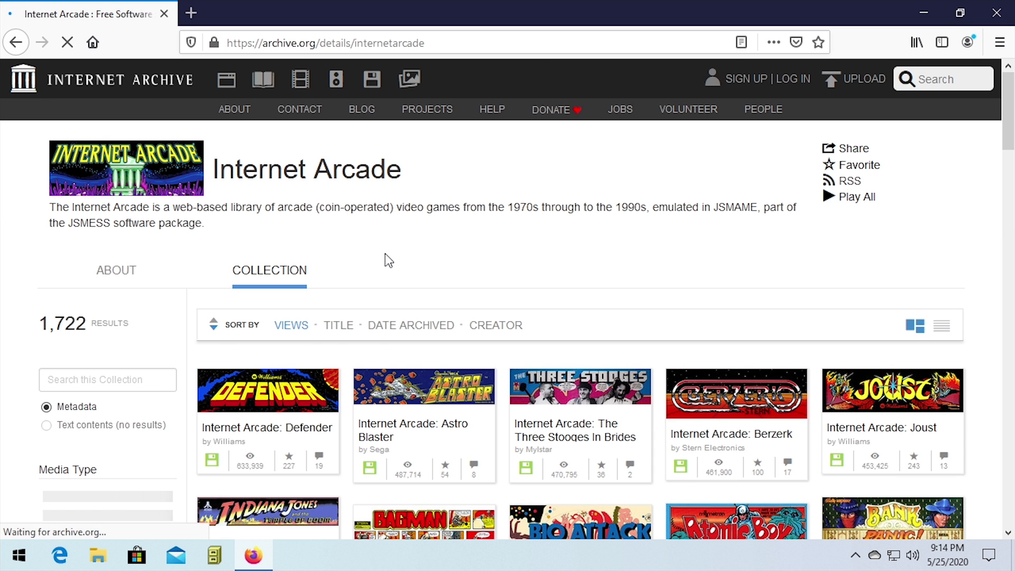
{"action": "scroll", "scroll_direction": "down", "scroll_amount": 3}
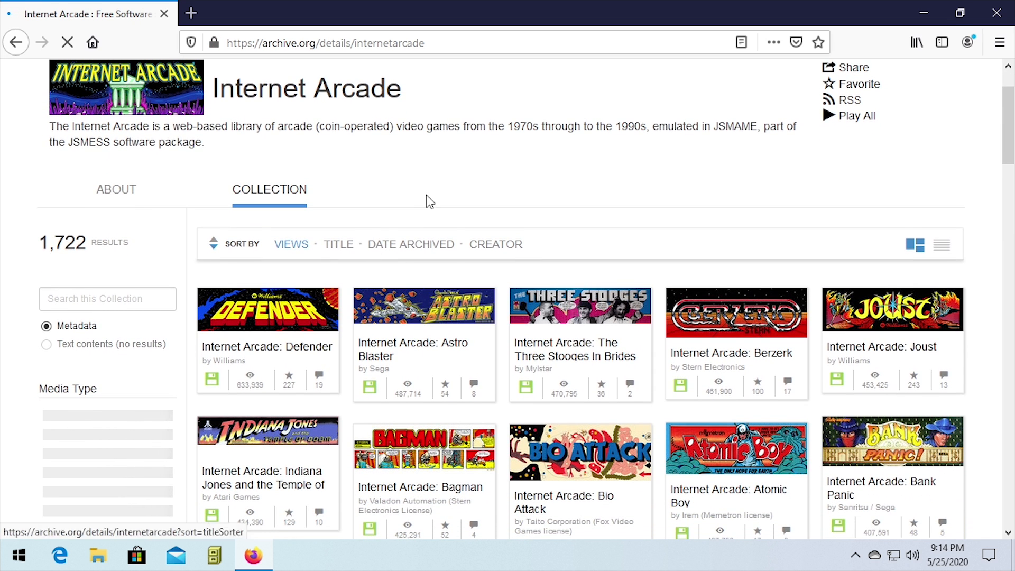
{"action": "scroll", "scroll_direction": "down", "scroll_amount": 3}
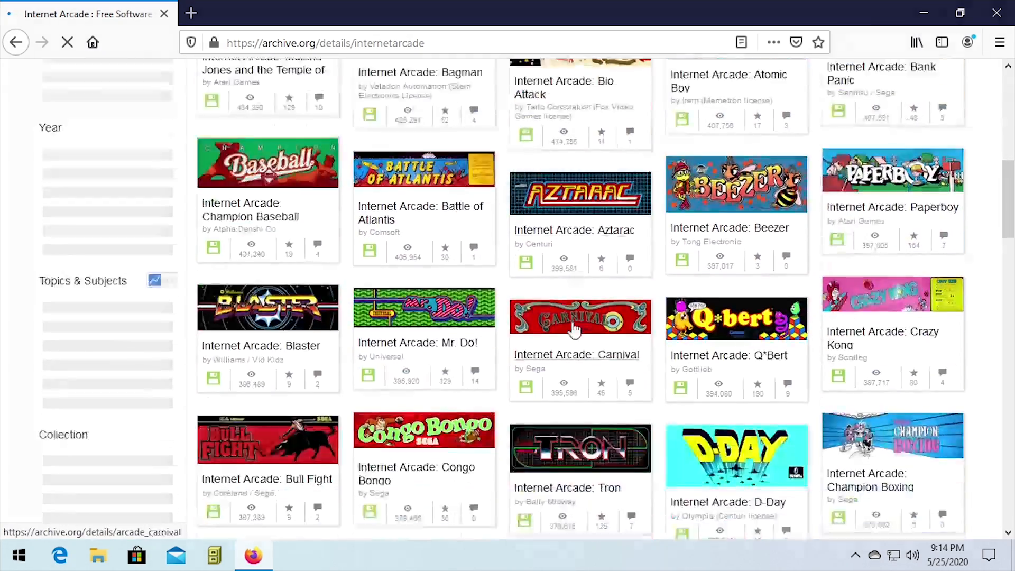
{"action": "scroll", "scroll_direction": "down", "scroll_amount": 3}
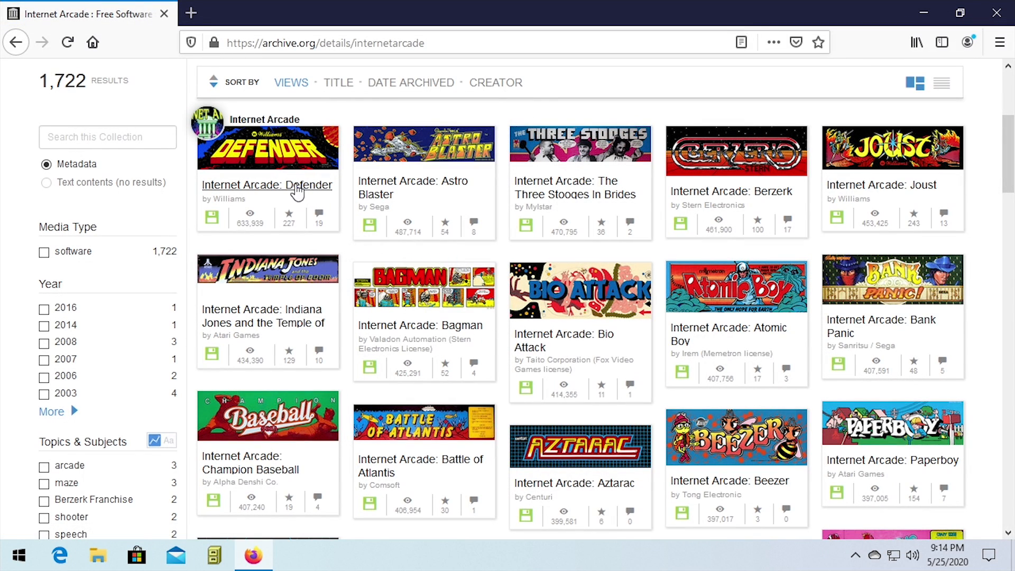
Step: Launch the 'Internet Arcade: Defender' emulator, then go back to web.archive.org
{"action": "left_click", "coordinate": [266, 184]}
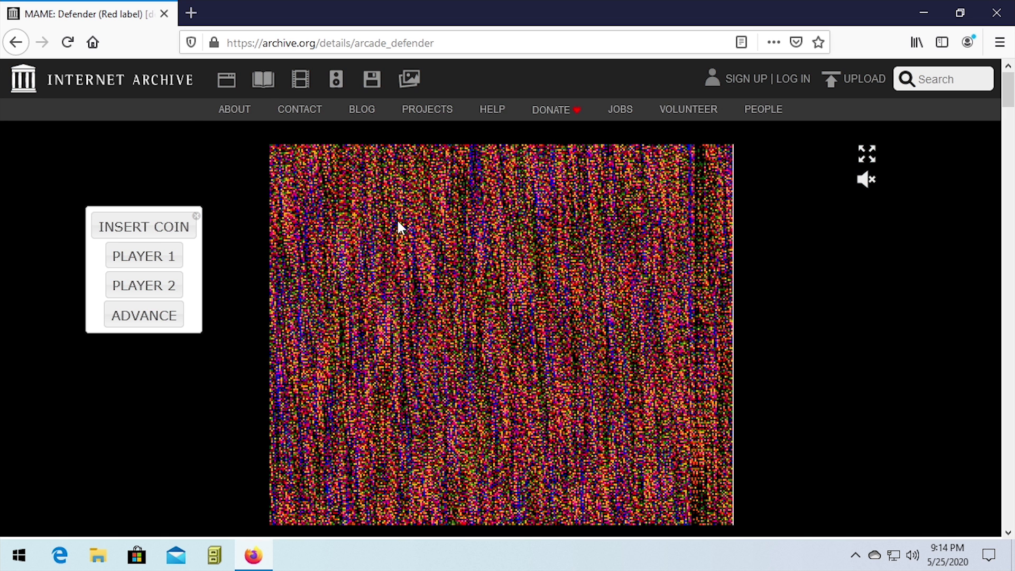
{"action": "left_click", "coordinate": [16, 42]}
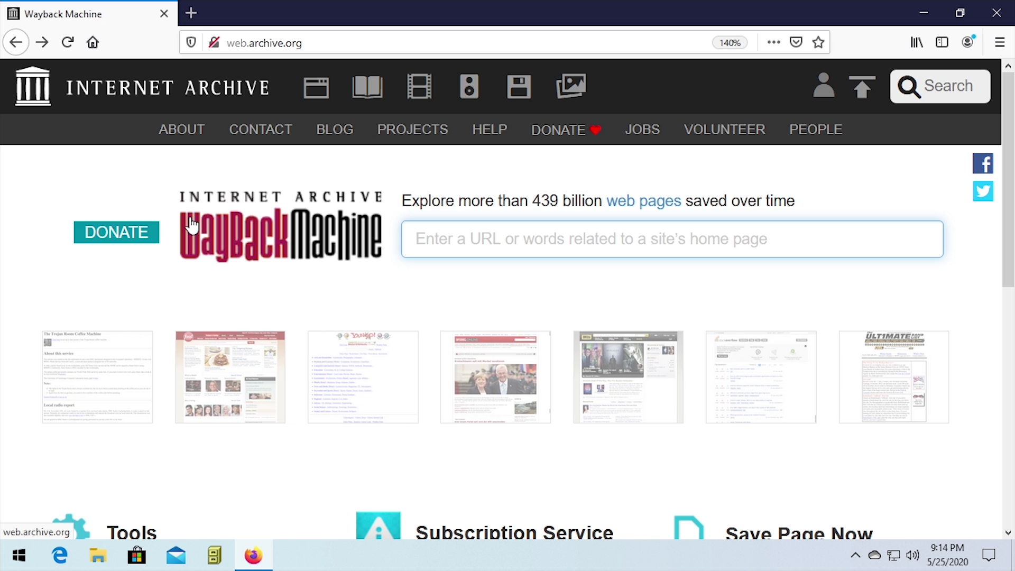
{"action": "scroll", "scroll_direction": "right", "scroll_amount": 3}
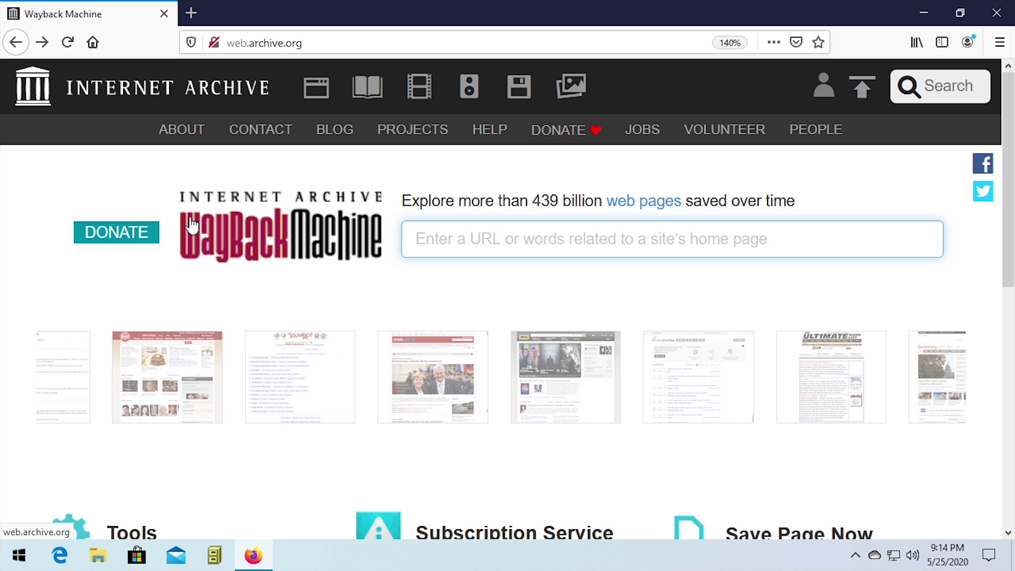